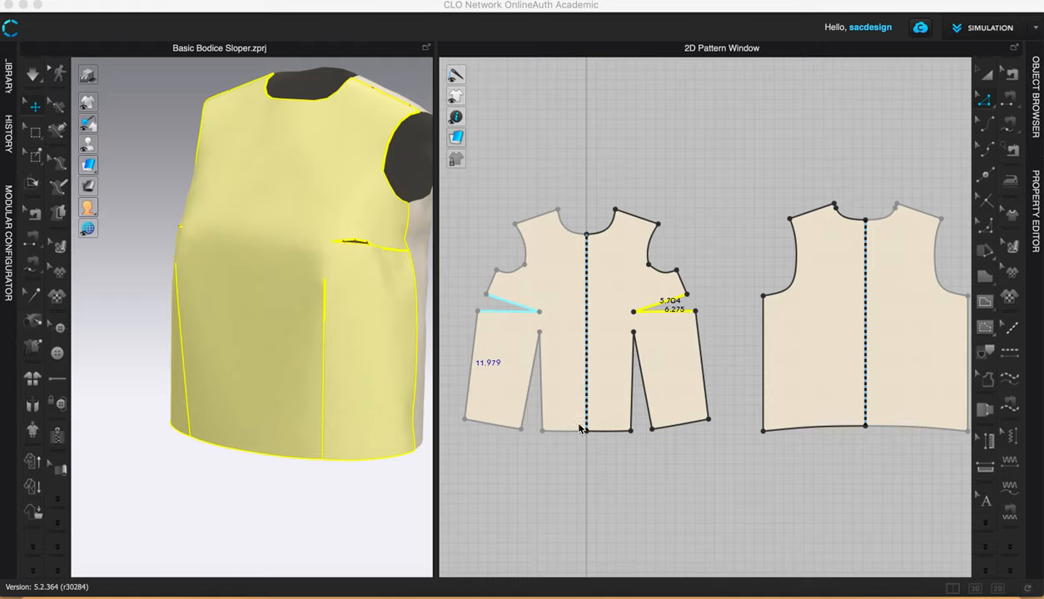
pyautogui.moveTo(596, 394)
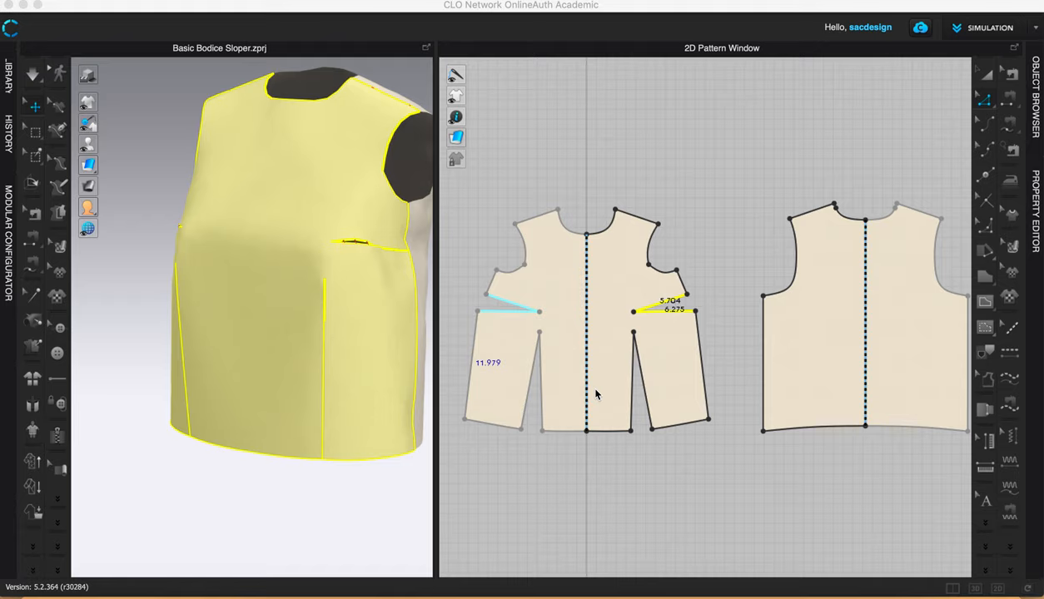
pyautogui.moveTo(592, 353)
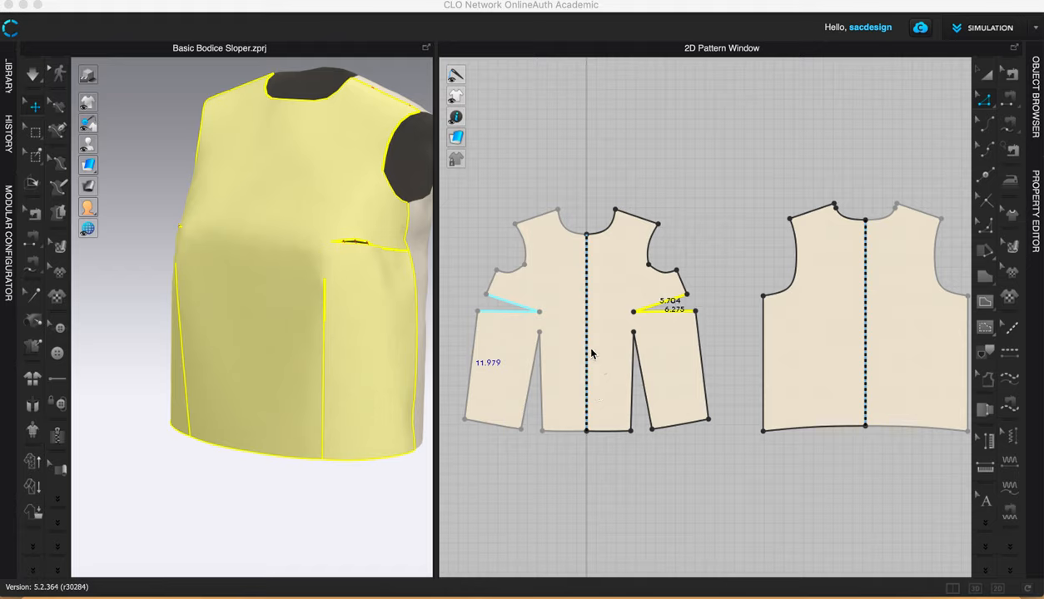
pyautogui.moveTo(555, 399)
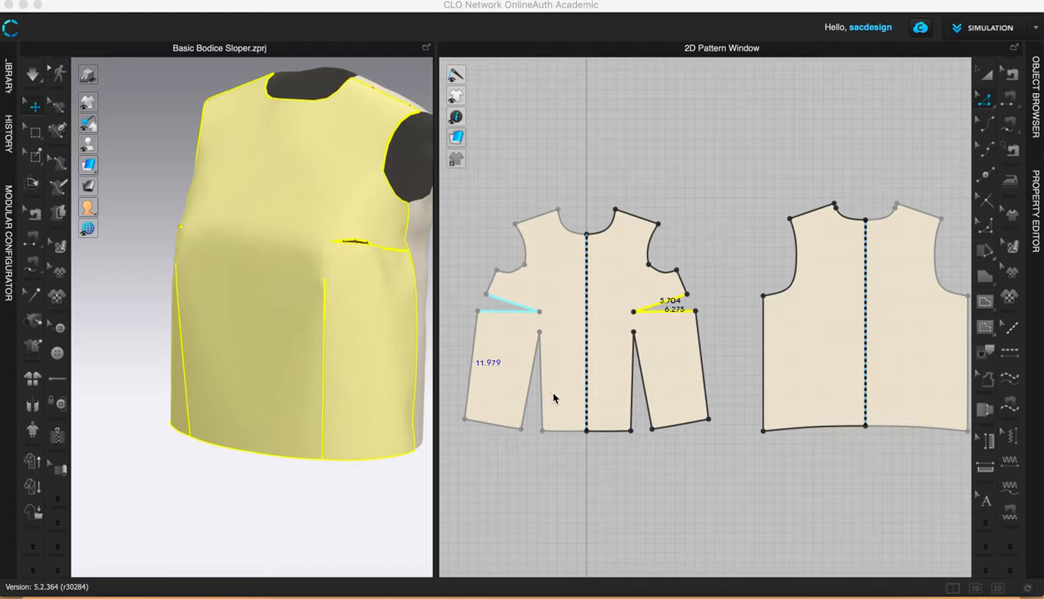
pyautogui.moveTo(593, 384)
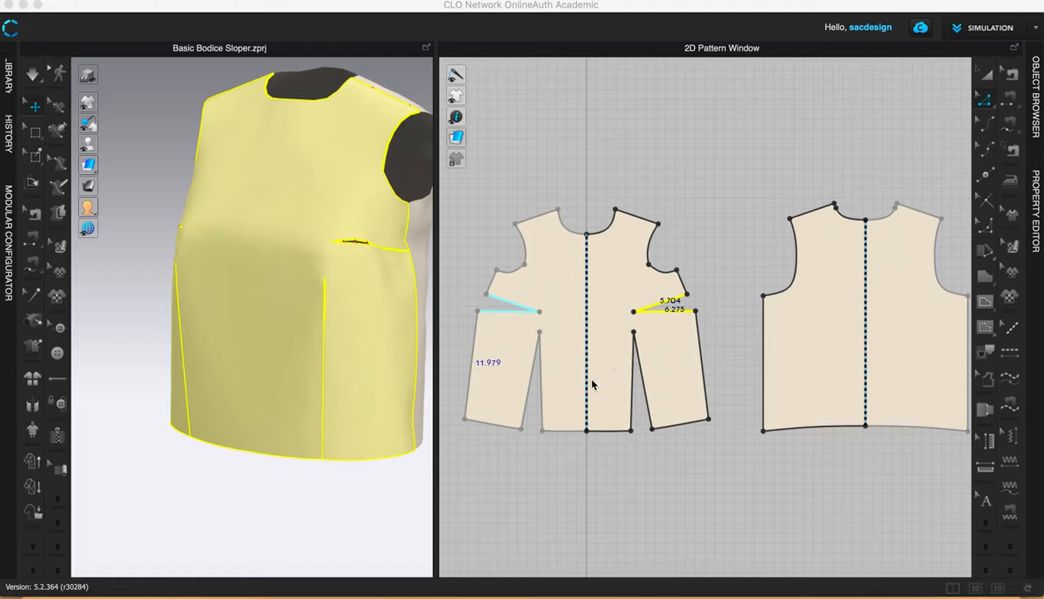
pyautogui.moveTo(535, 468)
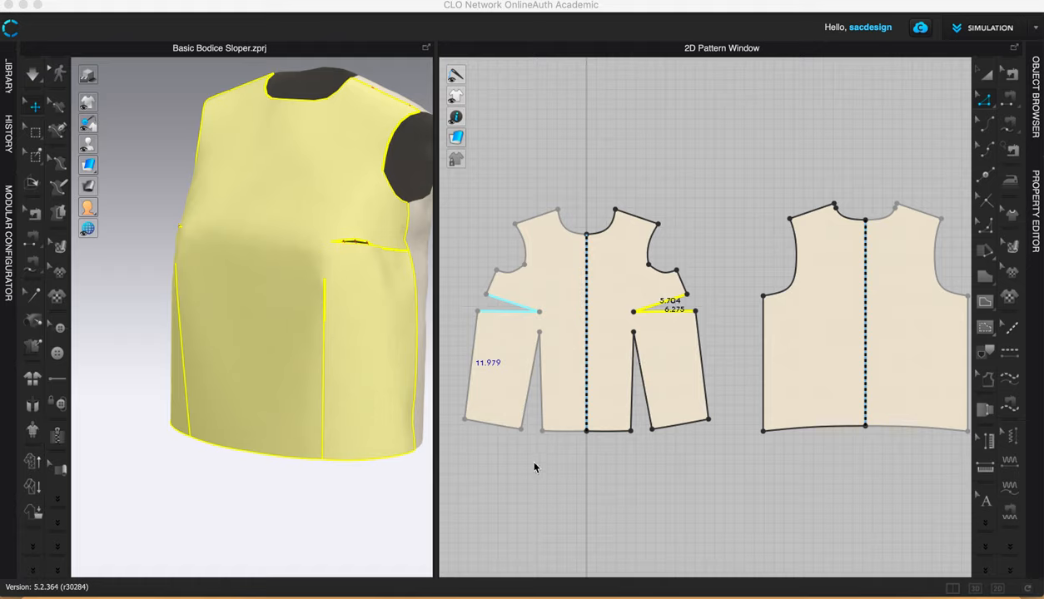
pyautogui.moveTo(687, 310)
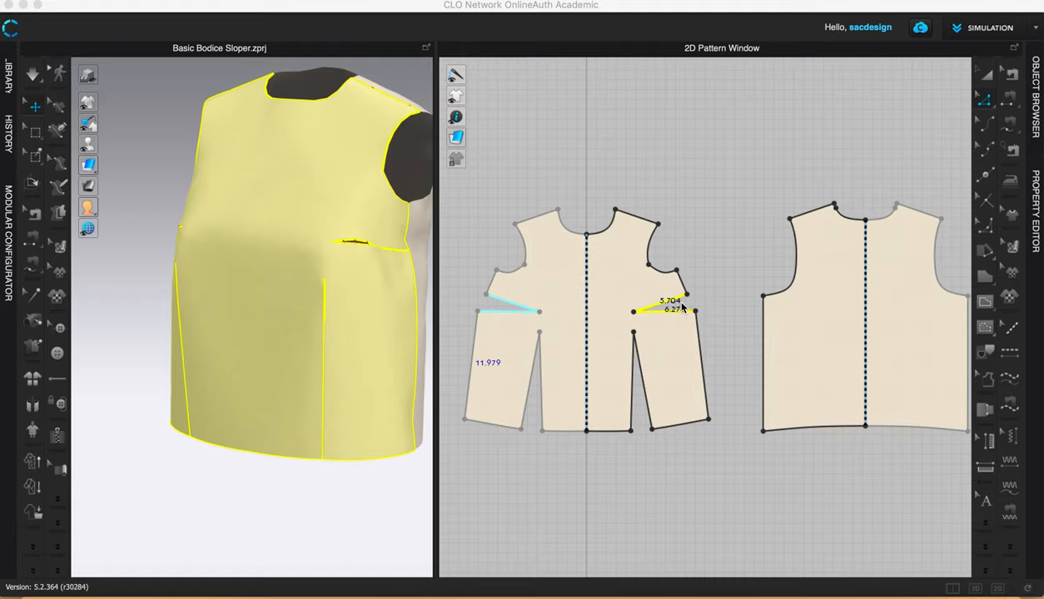
pyautogui.moveTo(599, 236)
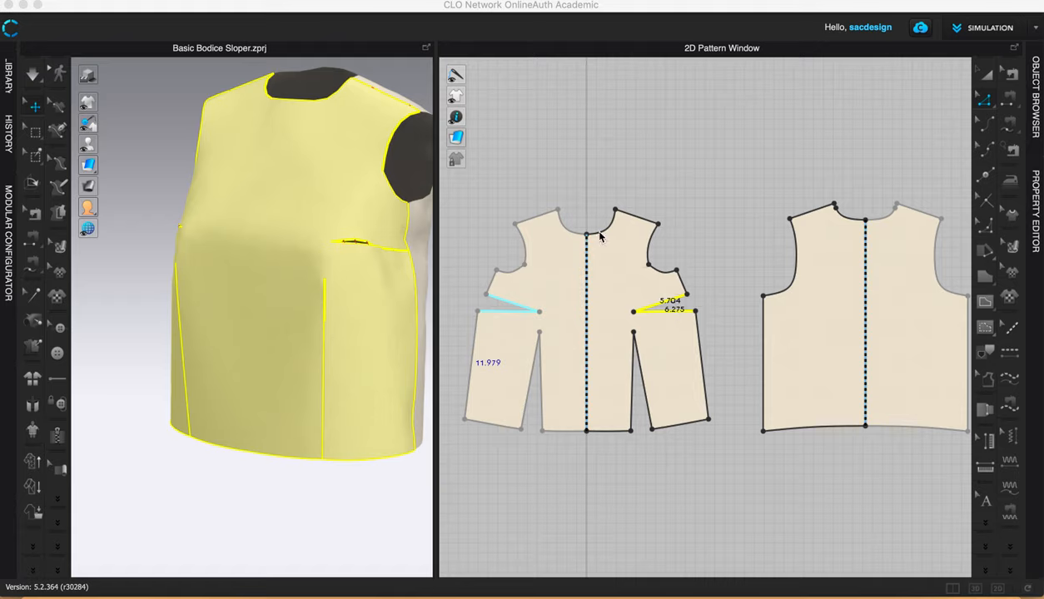
pyautogui.moveTo(629, 204)
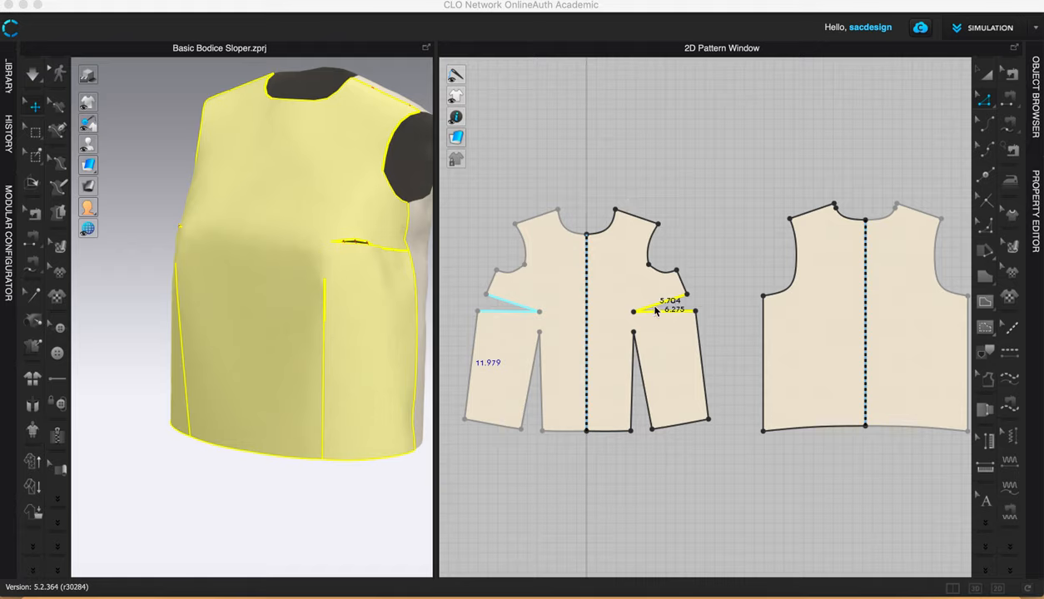
pyautogui.moveTo(696, 323)
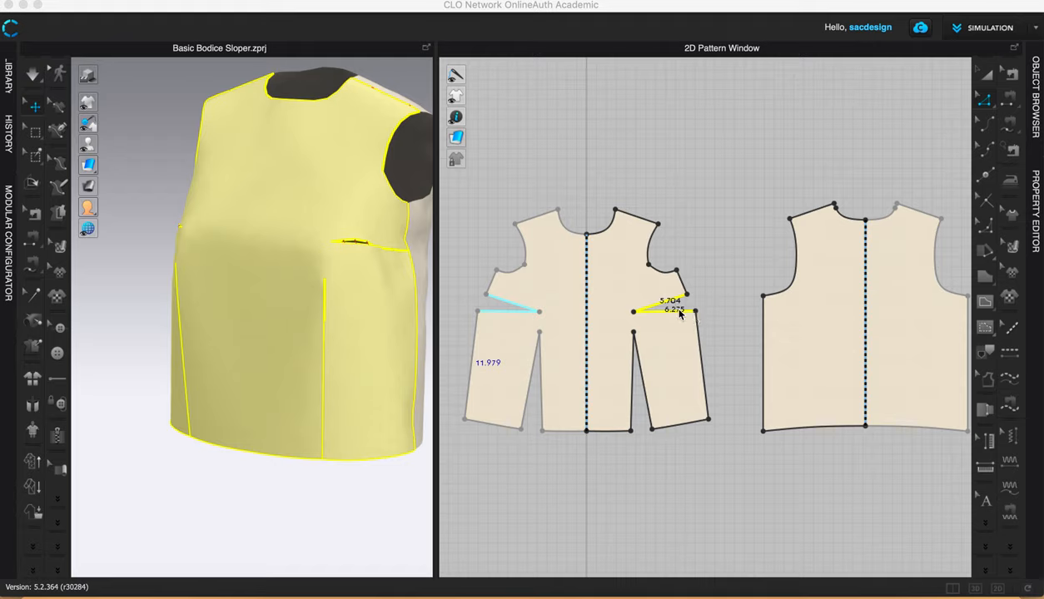
pyautogui.moveTo(699, 253)
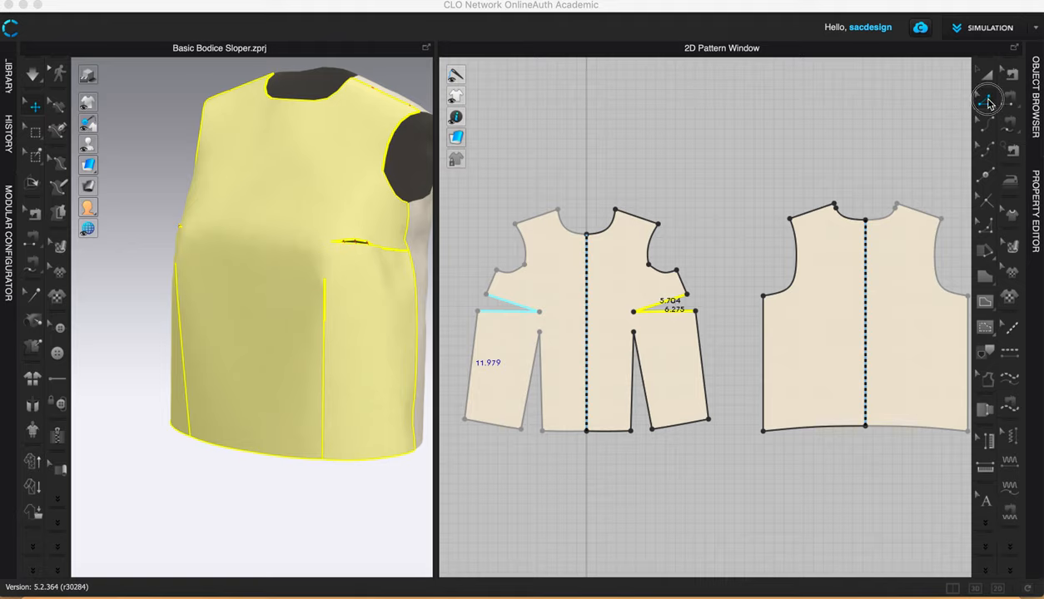
pyautogui.moveTo(986, 100)
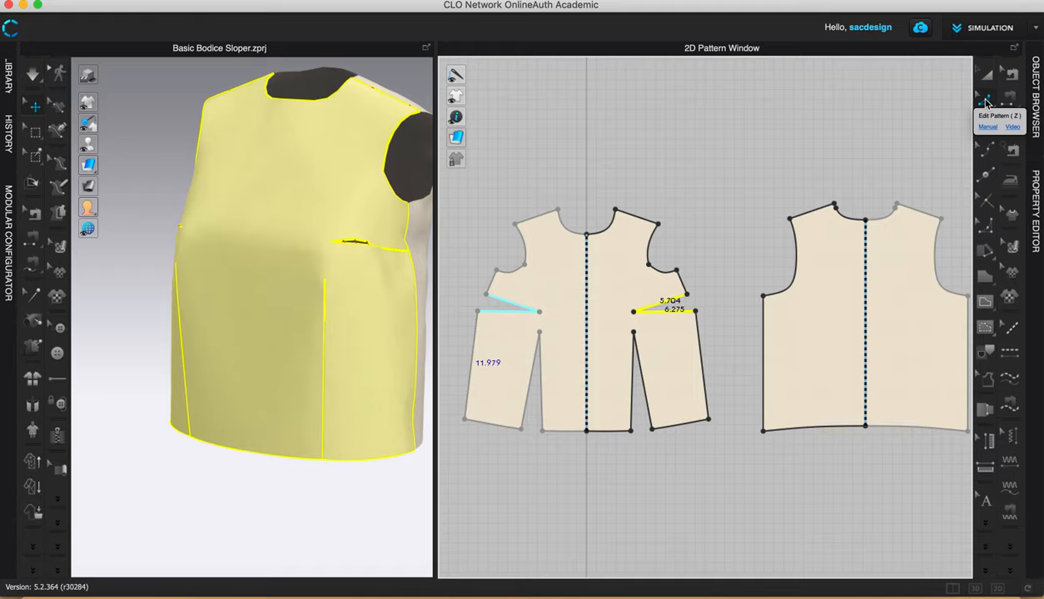
pyautogui.moveTo(708, 333)
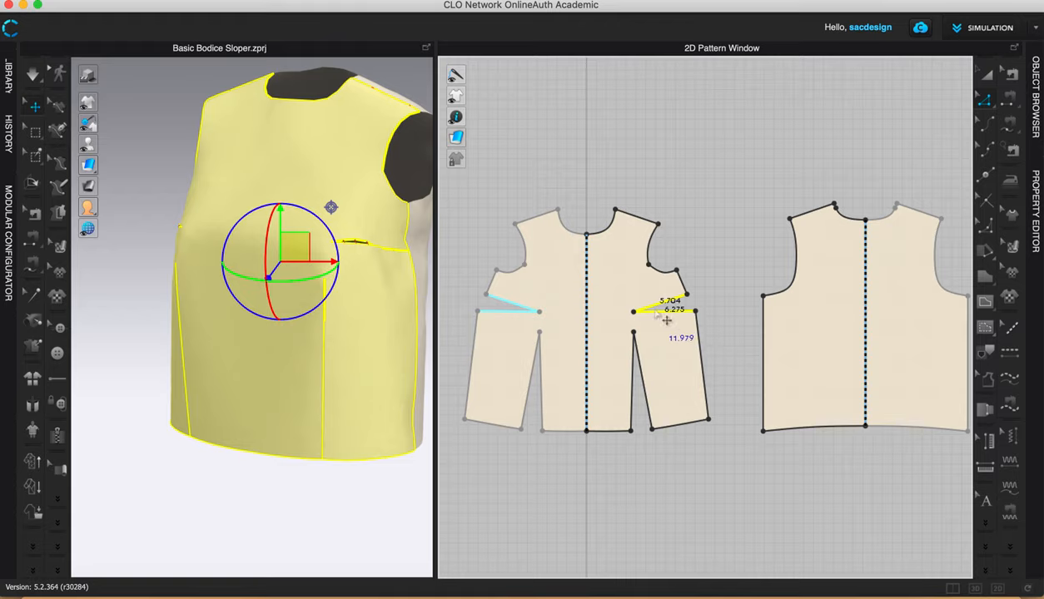
# Right-click the front bodice's side bust dart to show its context menu with Edit Dart.
pyautogui.rightClick(647, 312)
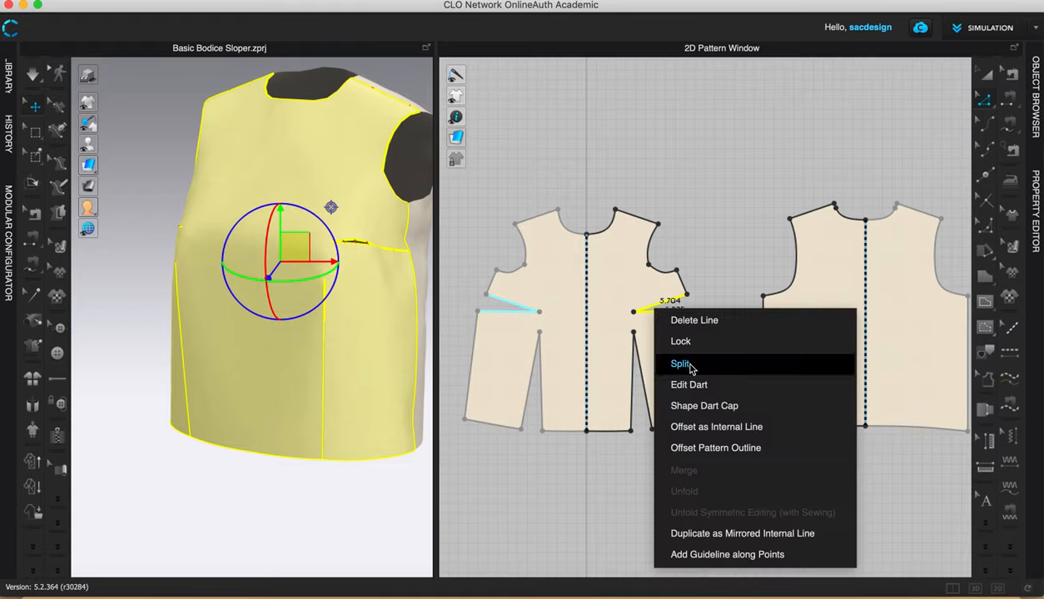
pyautogui.moveTo(687, 370)
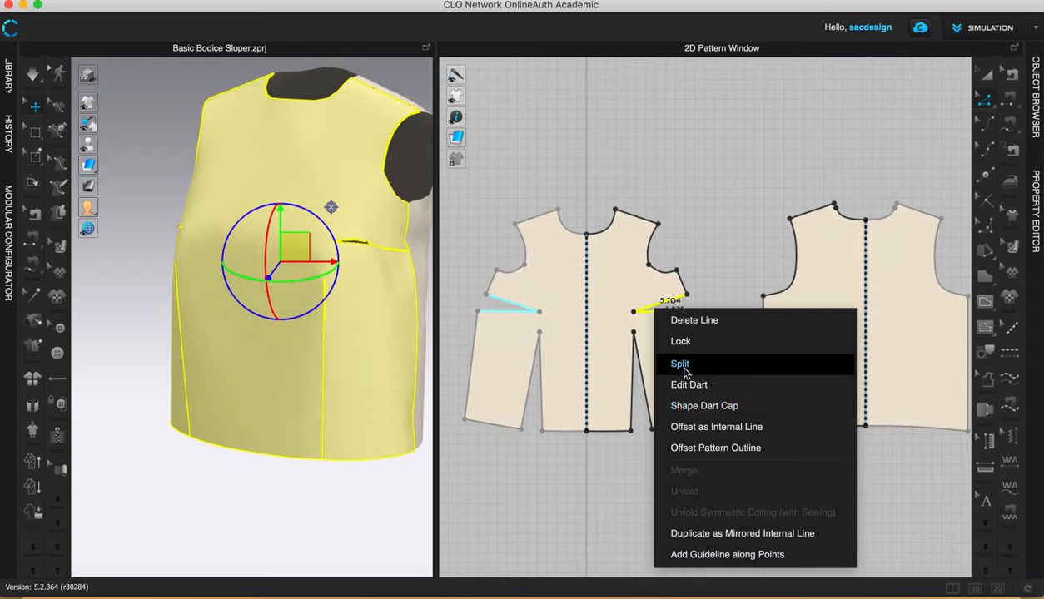
pyautogui.moveTo(712, 448)
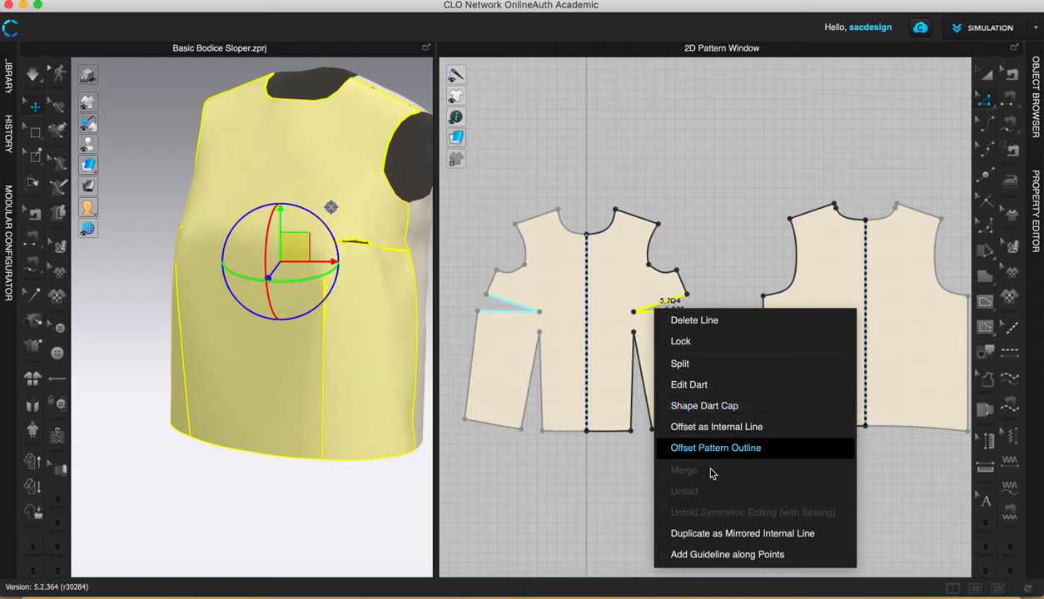
pyautogui.moveTo(693, 473)
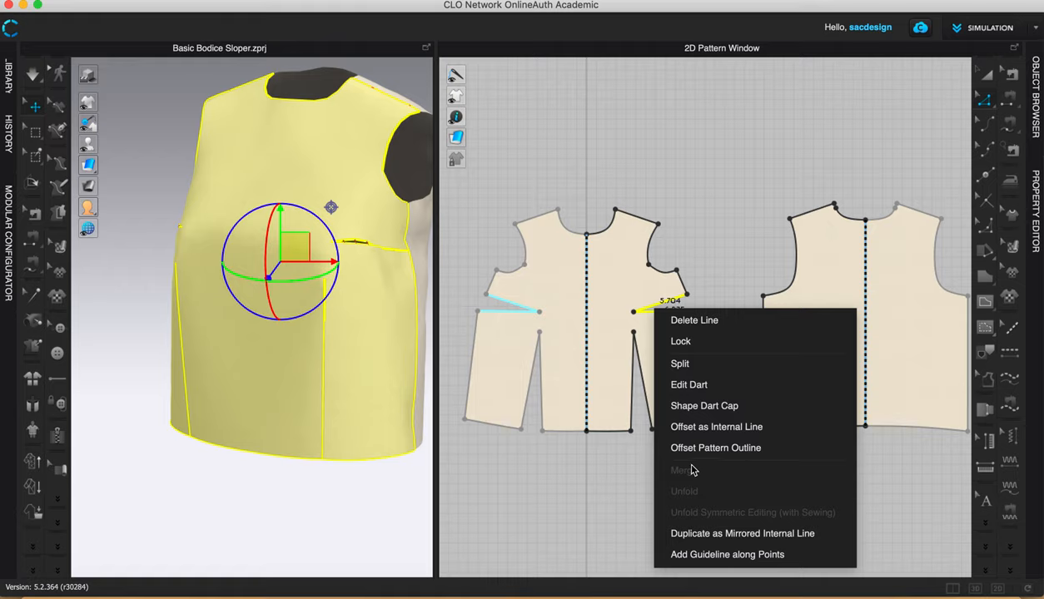
pyautogui.moveTo(721, 341)
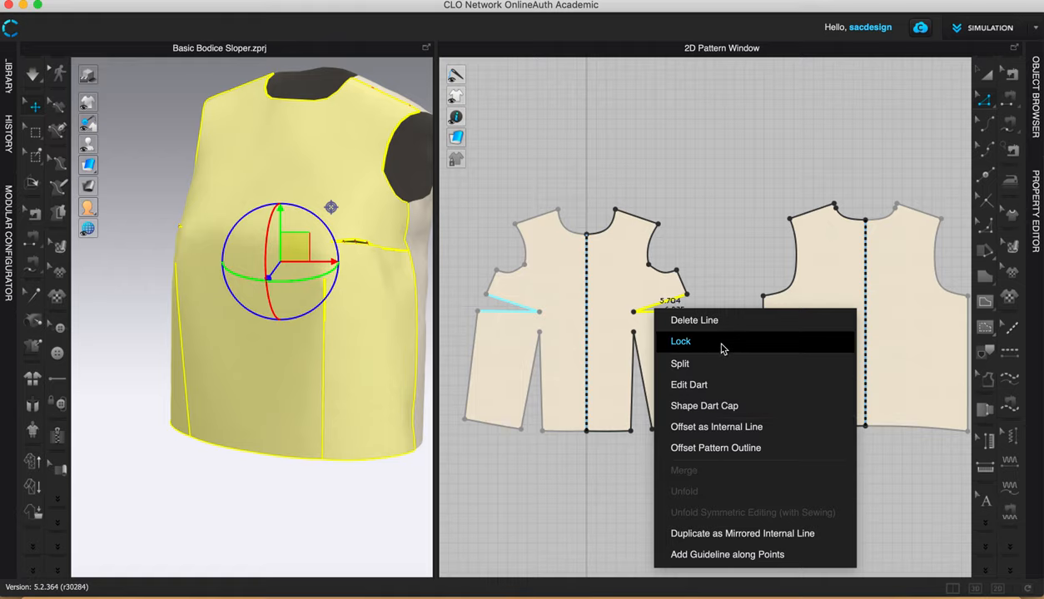
pyautogui.moveTo(725, 406)
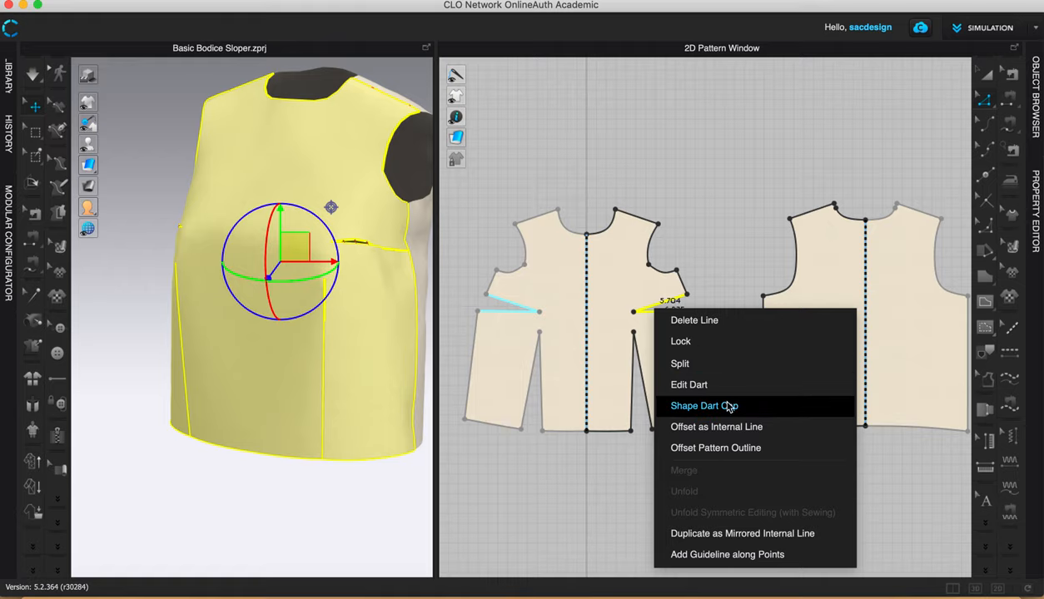
pyautogui.moveTo(771, 385)
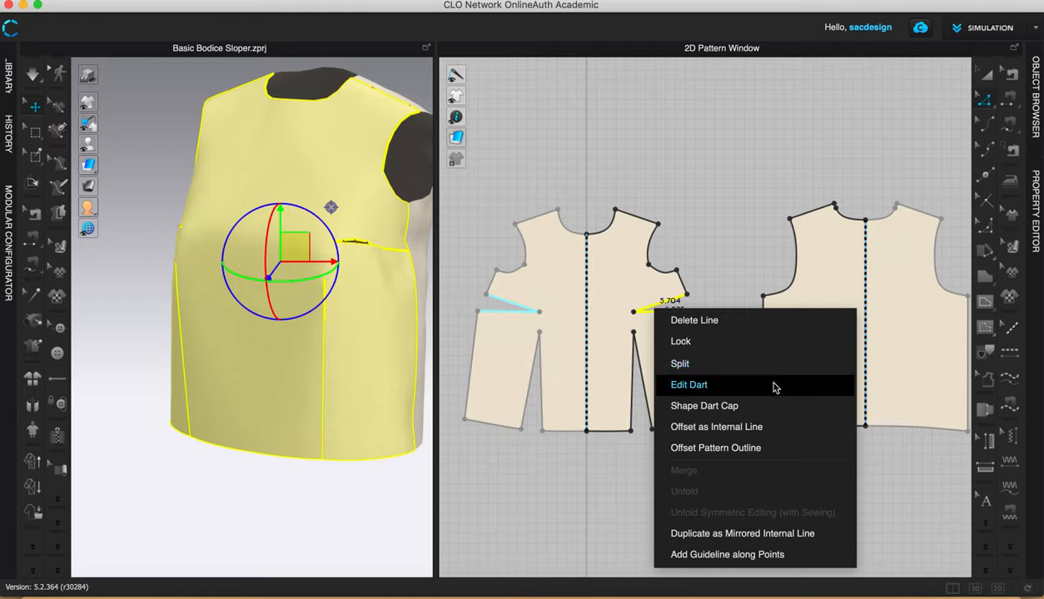
pyautogui.moveTo(704, 389)
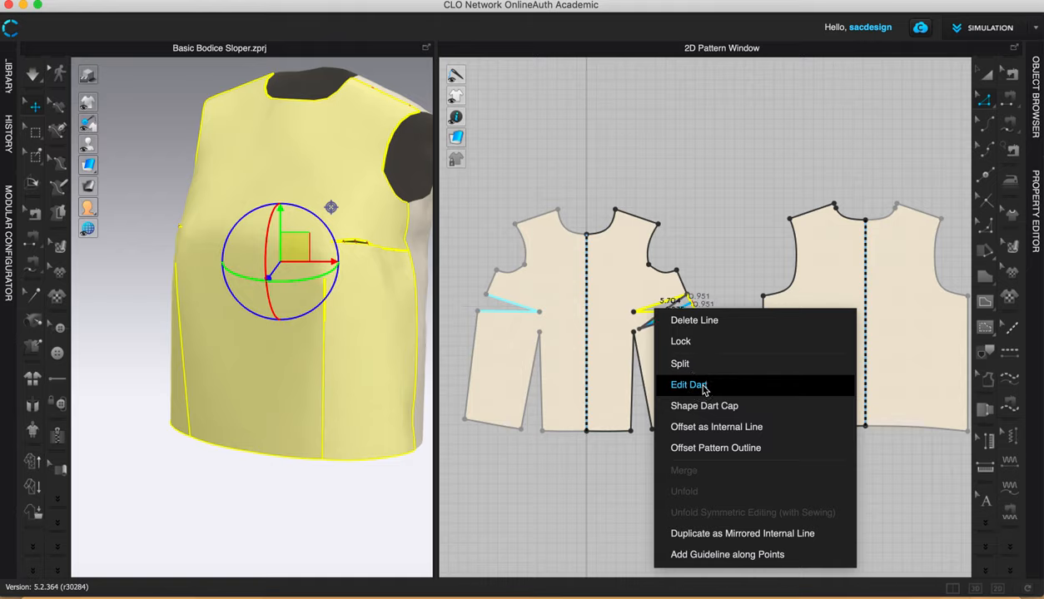
# Apply Edit Dart to the side bust dart, keeping its Total Width, Arm Width and Length.
pyautogui.click(690, 385)
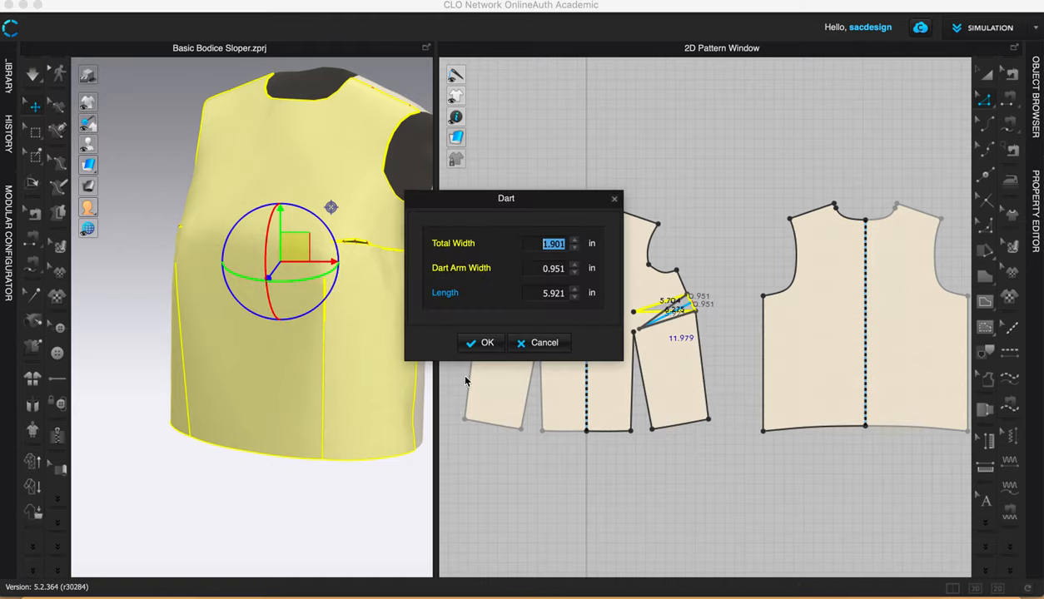
pyautogui.click(480, 342)
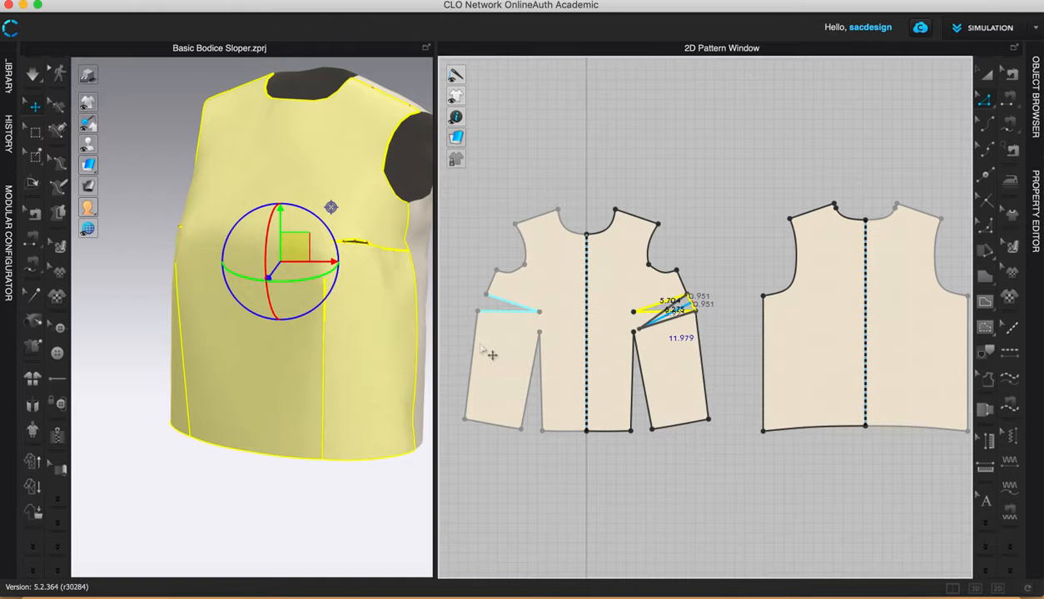
pyautogui.moveTo(658, 335)
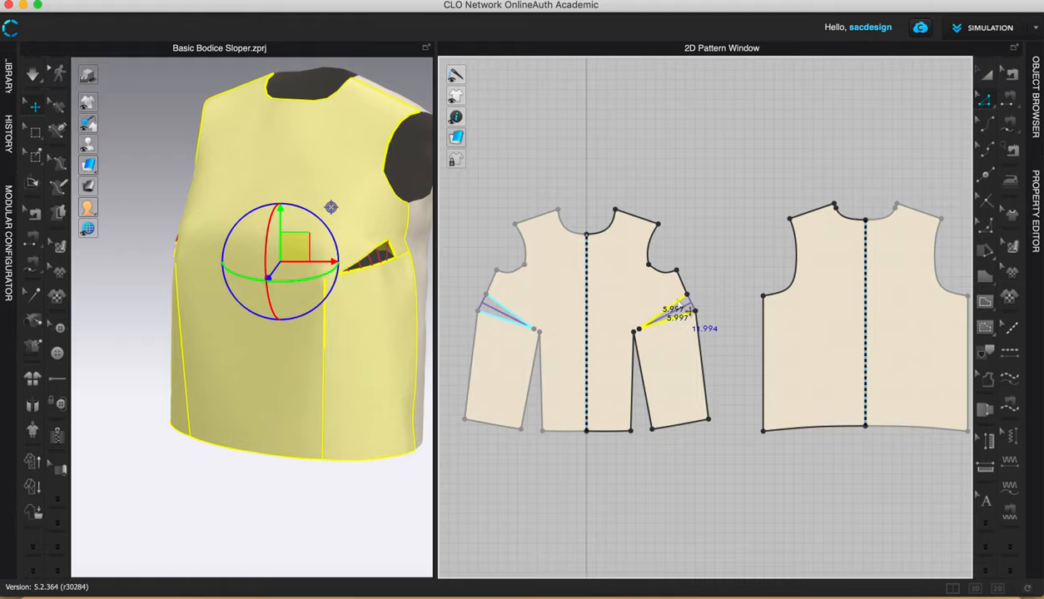
# Start rotating the trued side bust dart, choosing the front neckline as its new location.
pyautogui.rightClick(679, 308)
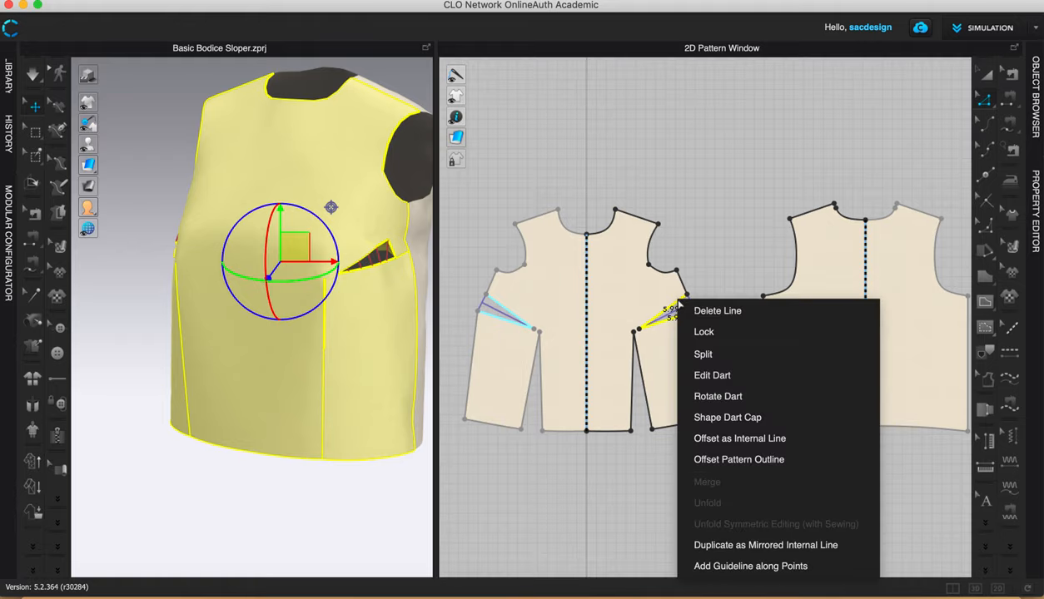
pyautogui.moveTo(748, 375)
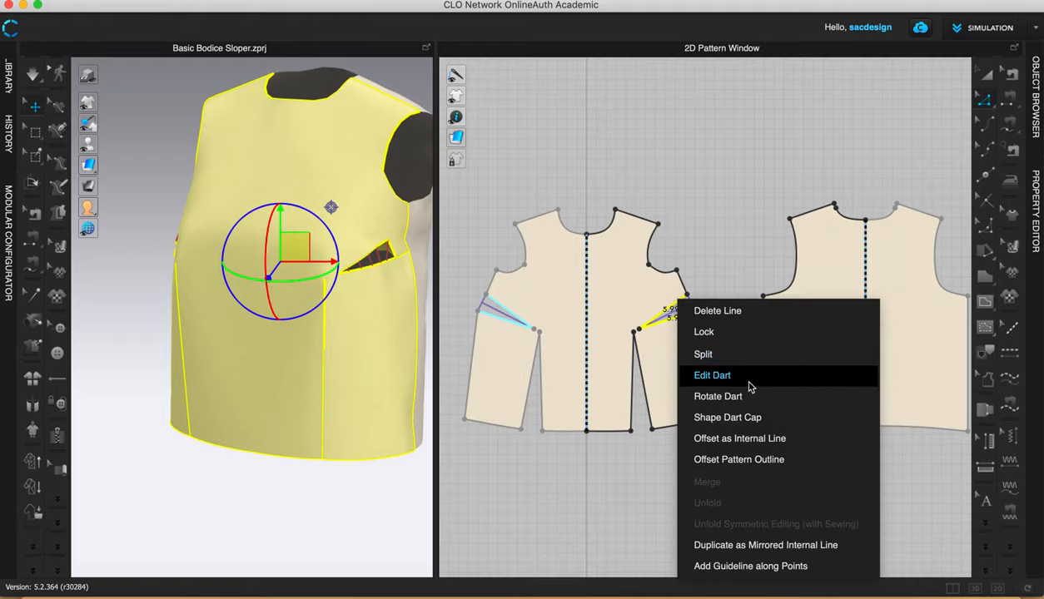
pyautogui.moveTo(665, 340)
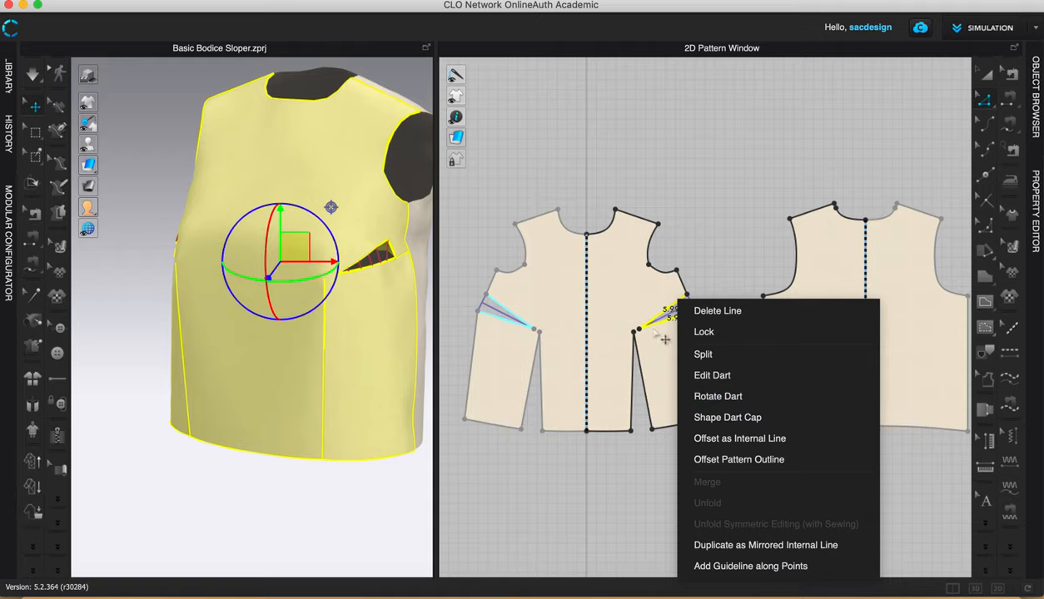
pyautogui.moveTo(717, 396)
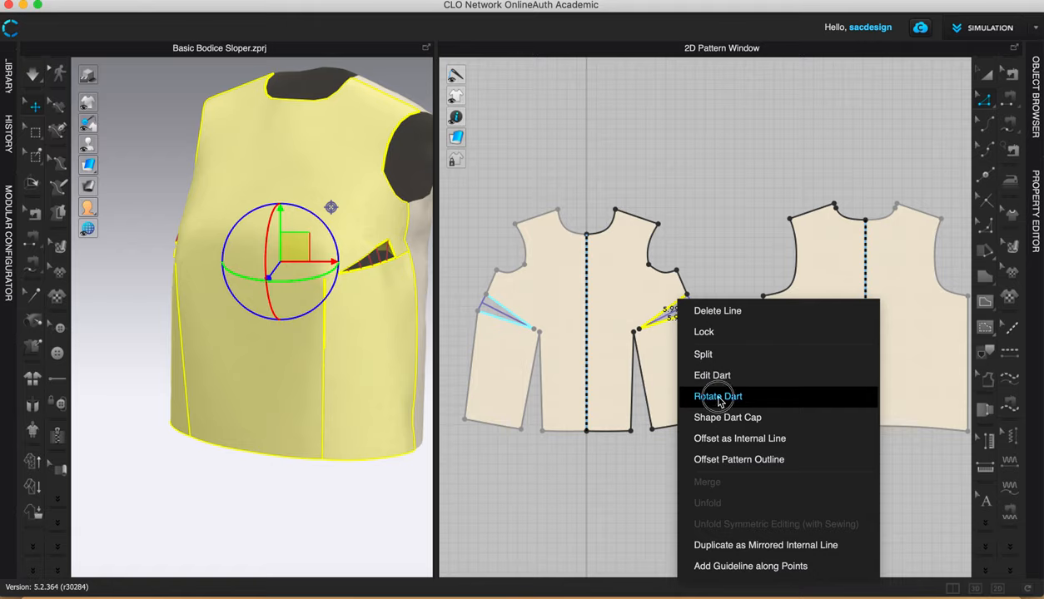
pyautogui.click(717, 396)
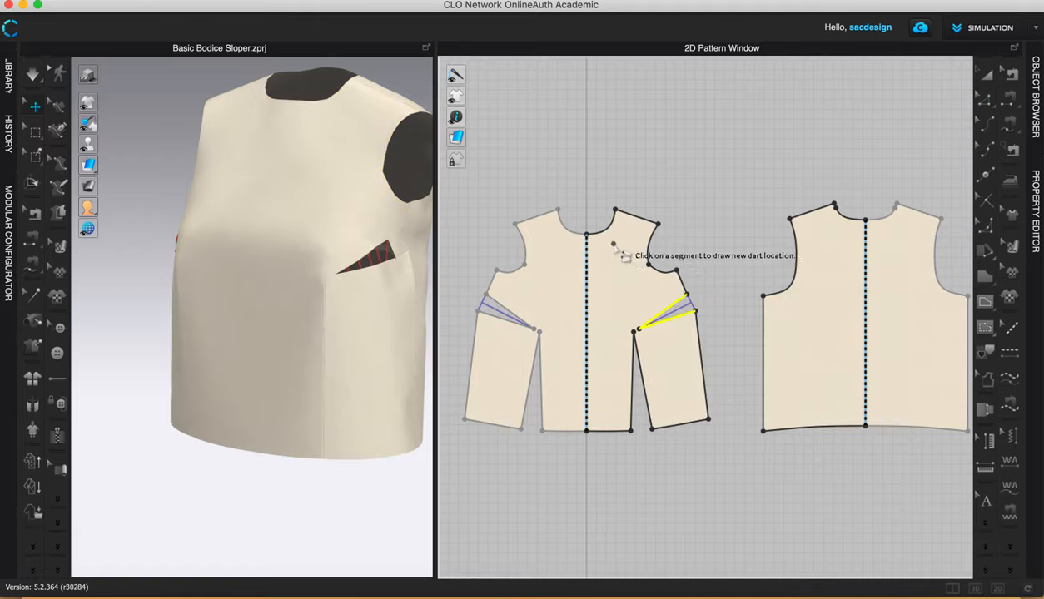
pyautogui.moveTo(620, 248)
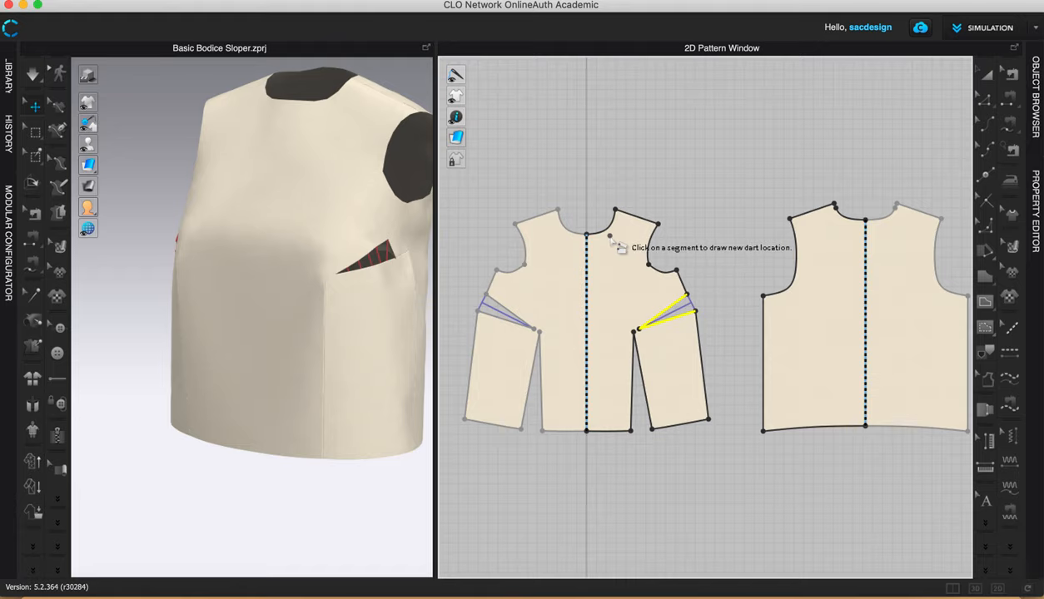
pyautogui.moveTo(612, 241)
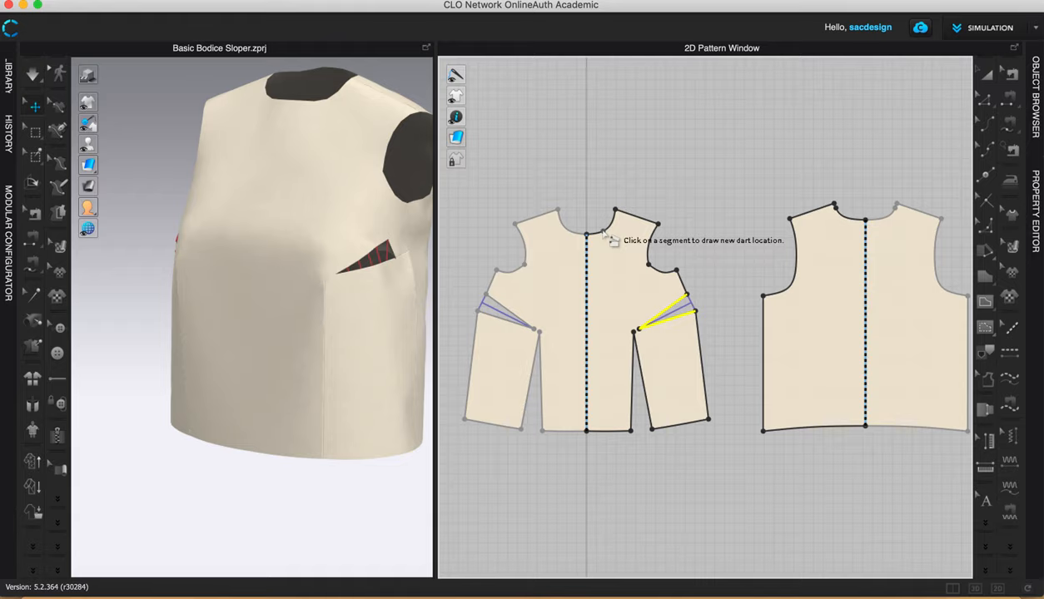
pyautogui.click(637, 332)
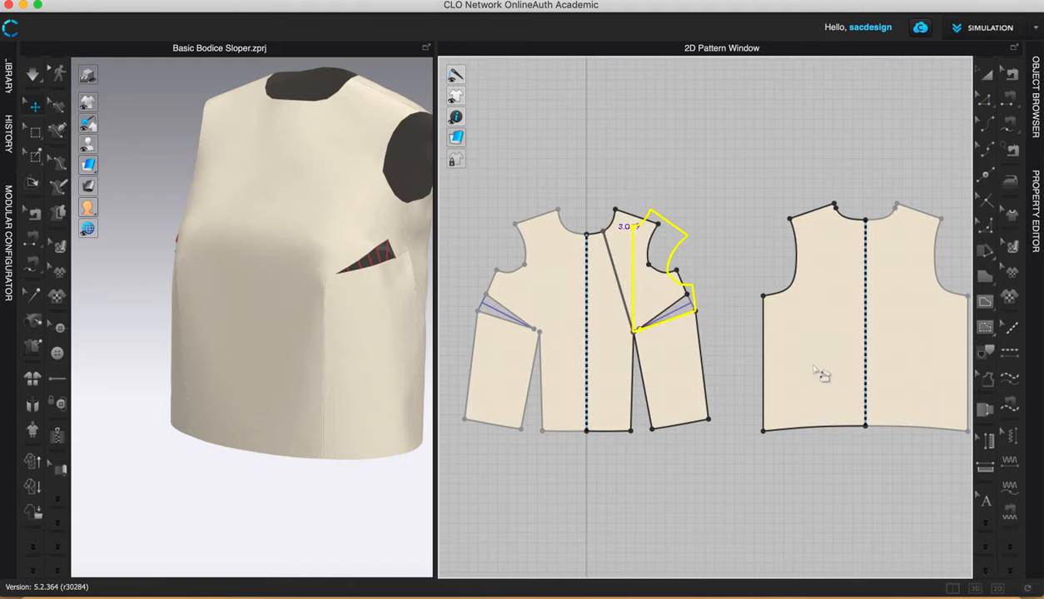
pyautogui.moveTo(680, 327)
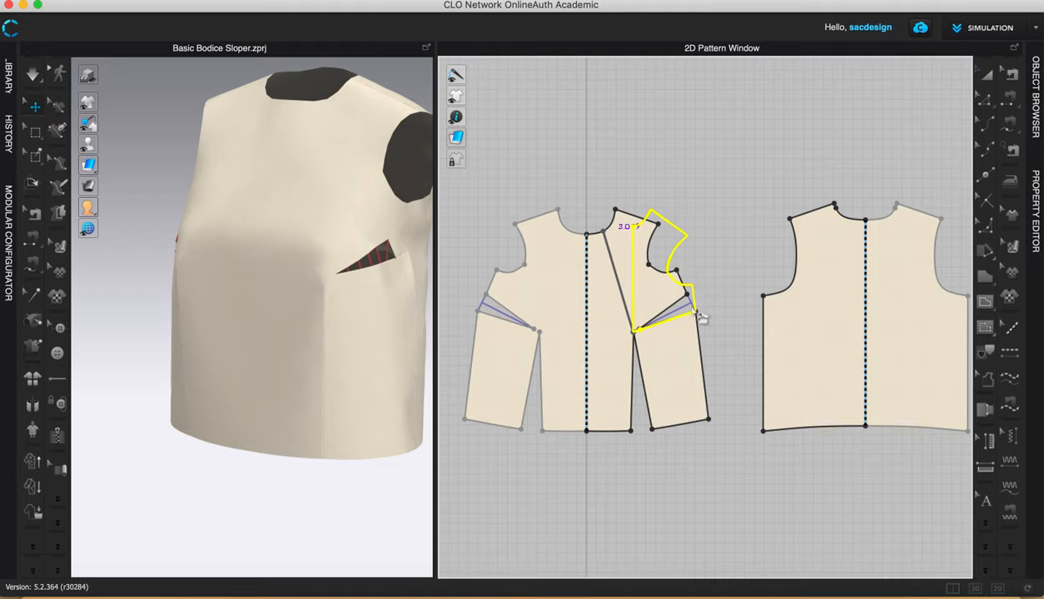
pyautogui.moveTo(694, 318)
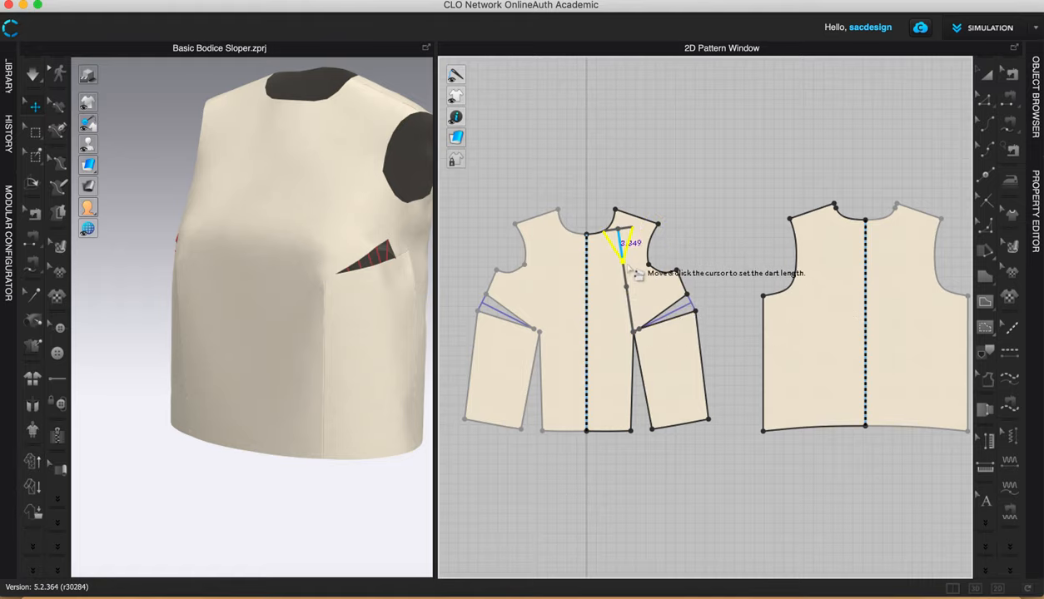
pyautogui.moveTo(637, 337)
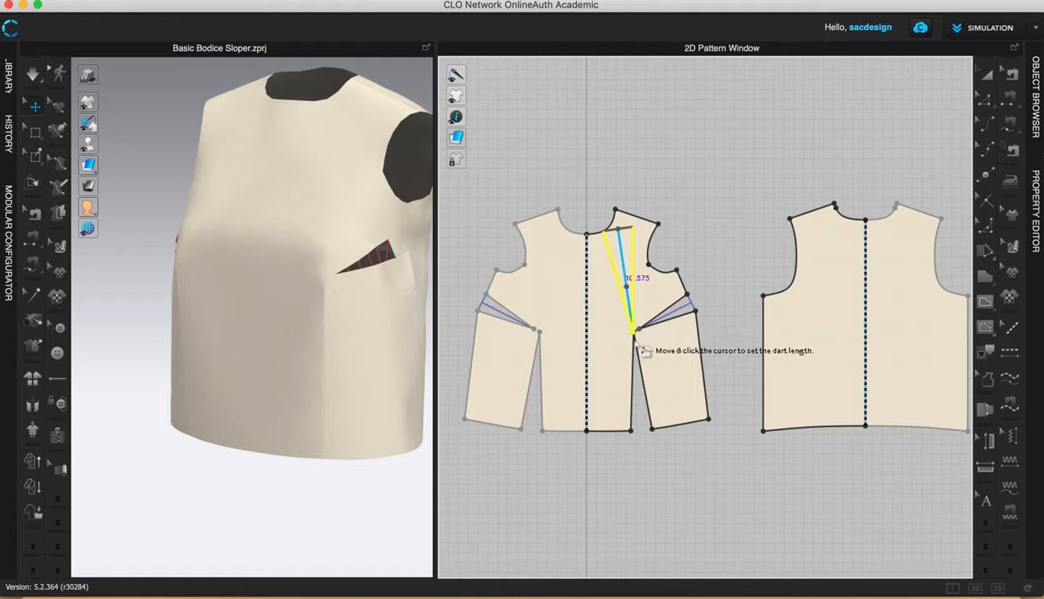
pyautogui.moveTo(621, 237)
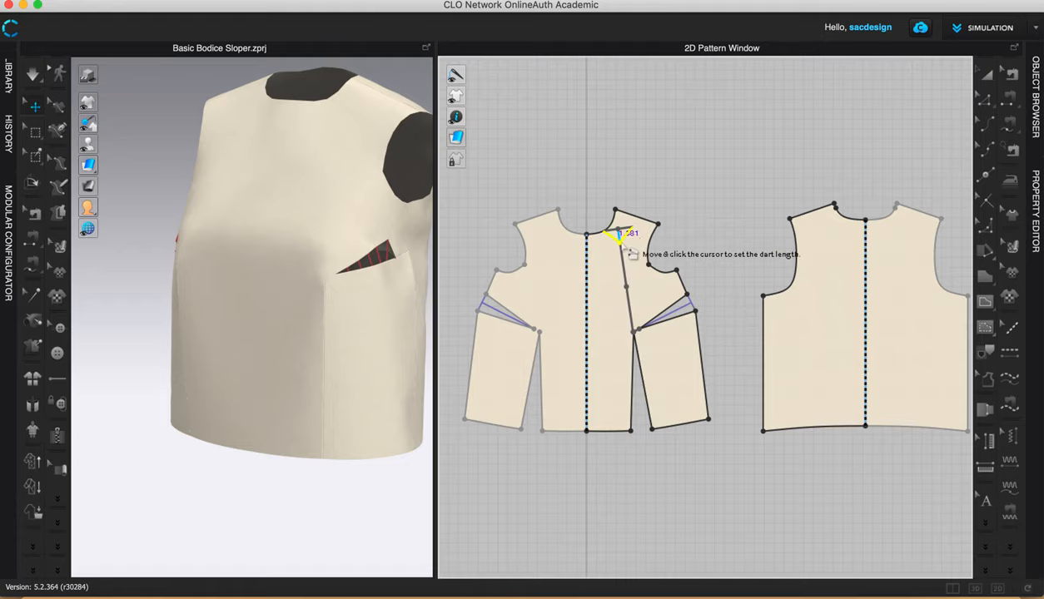
pyautogui.moveTo(639, 333)
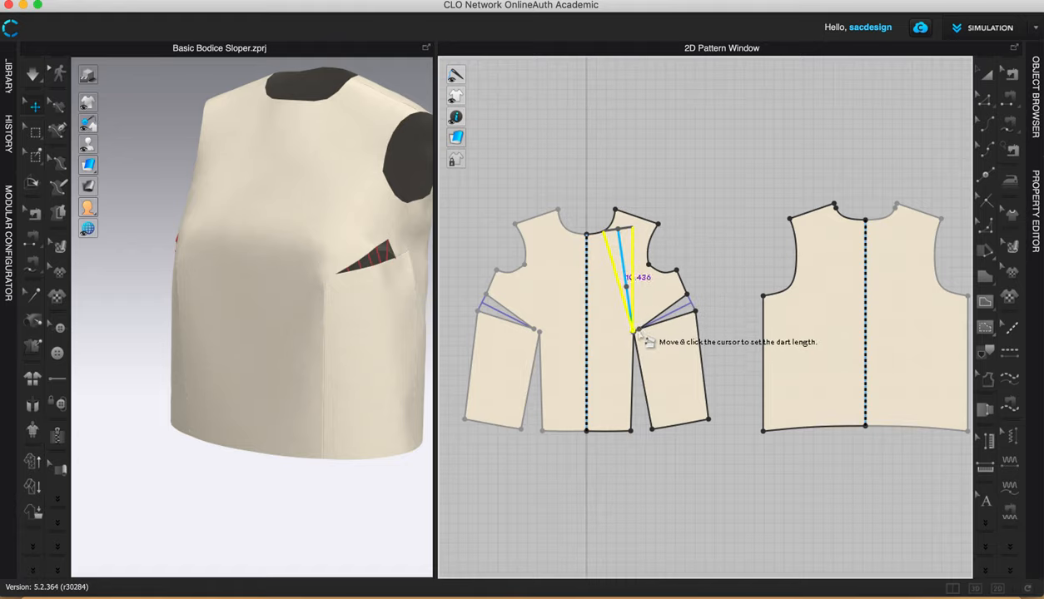
pyautogui.moveTo(637, 320)
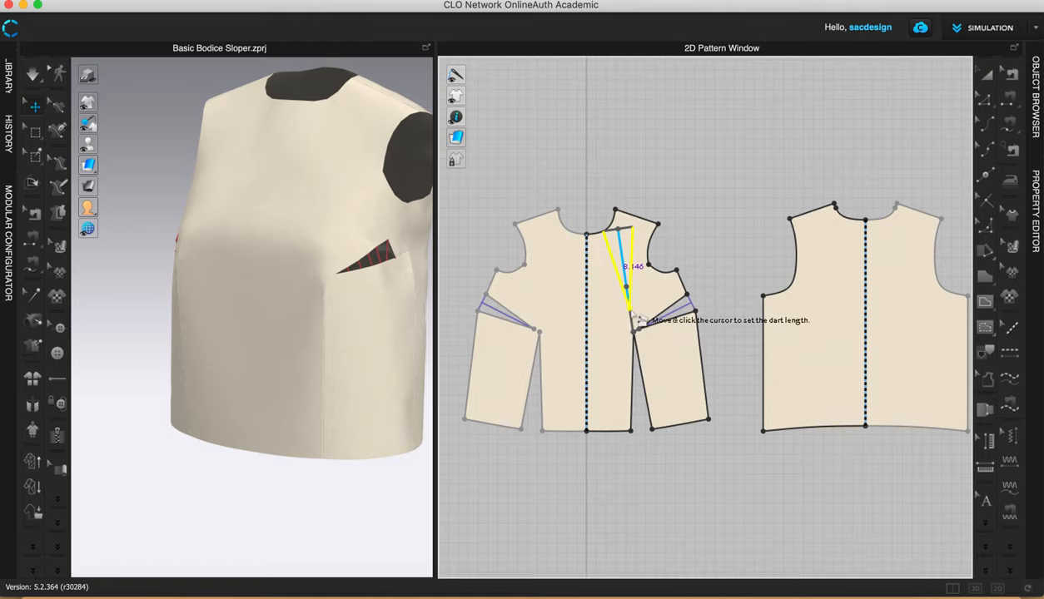
# Set the neckline dart's length along its centre line toward the bust point.
pyautogui.click(636, 320)
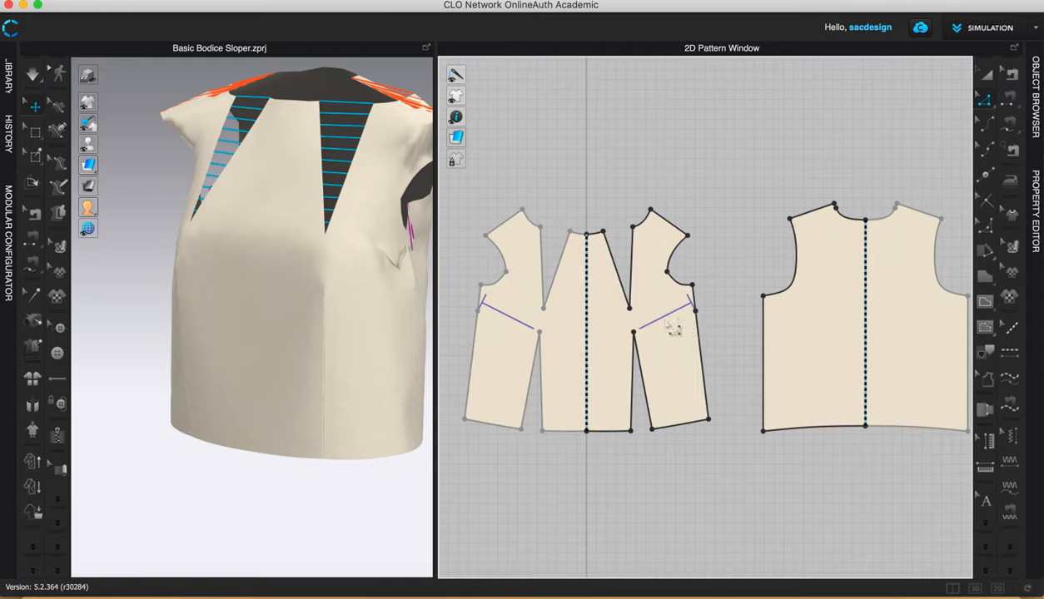
pyautogui.moveTo(677, 319)
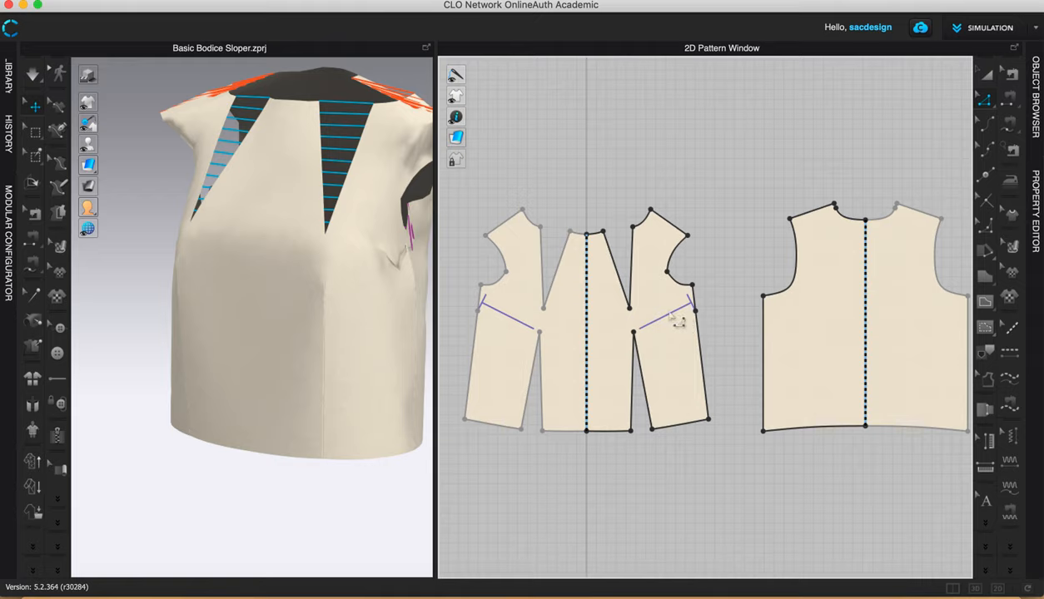
pyautogui.moveTo(681, 323)
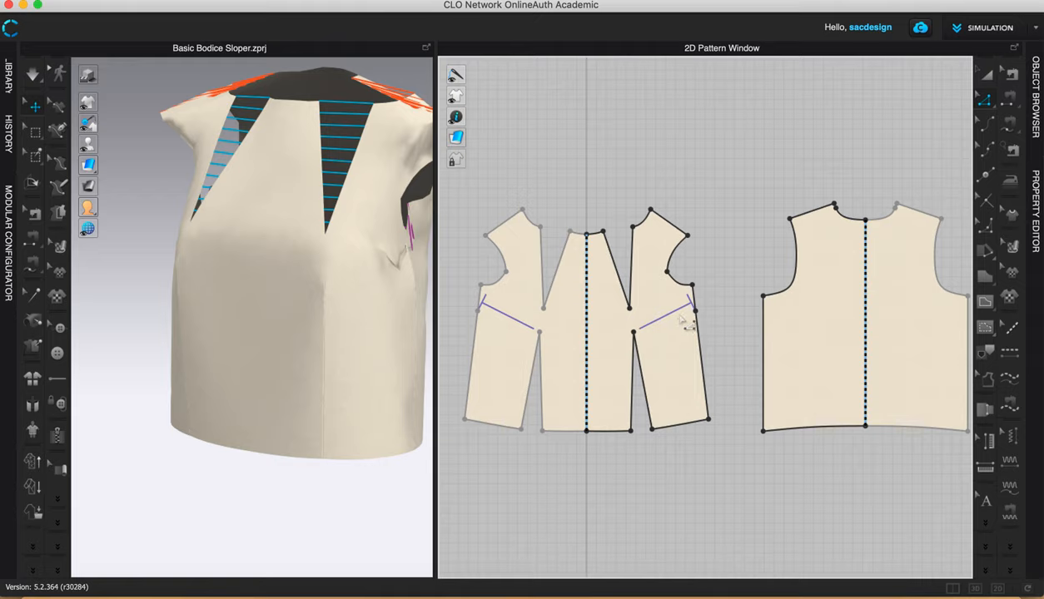
pyautogui.moveTo(985, 104)
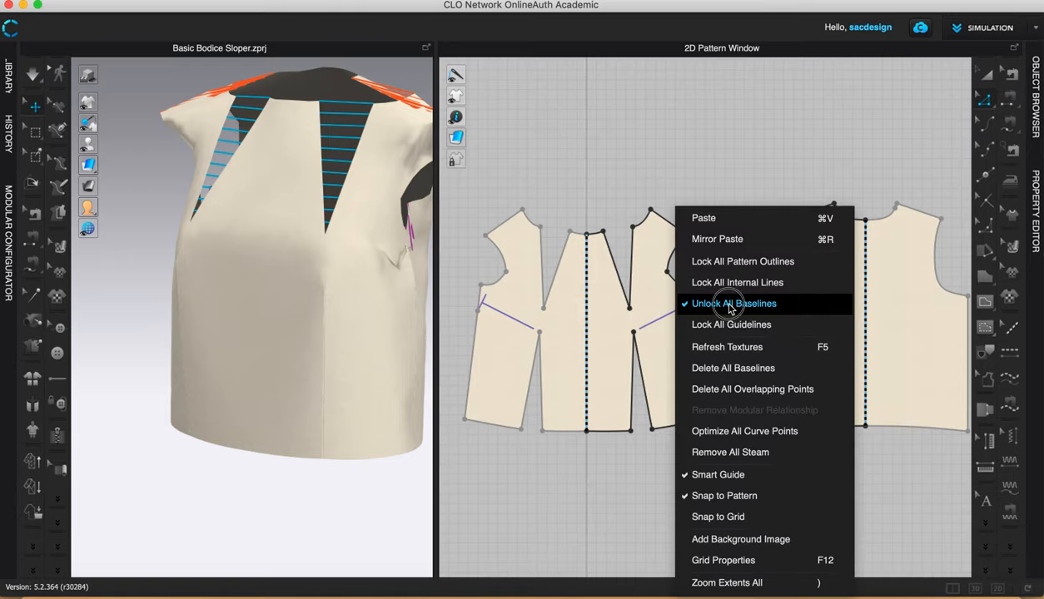
# Unlock all baselines, then delete every baseline from the front bodice pieces.
pyautogui.click(733, 303)
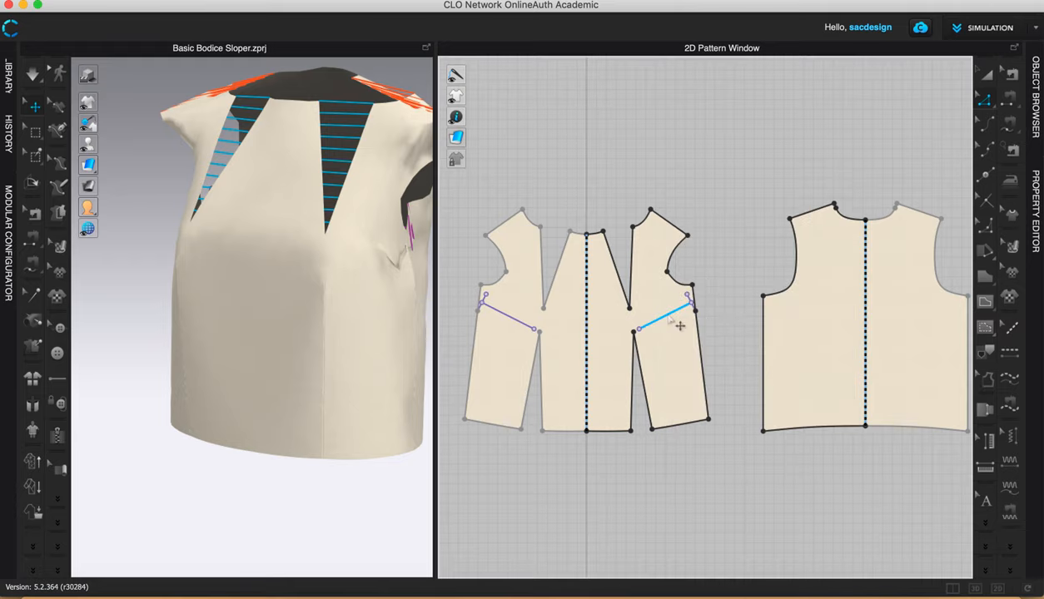
pyautogui.rightClick(670, 318)
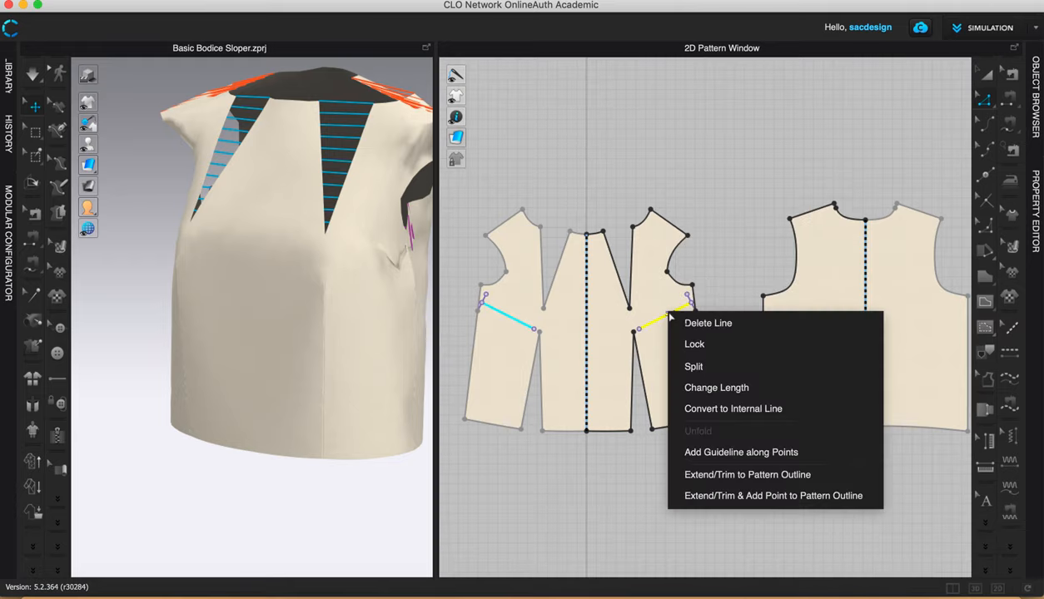
pyautogui.moveTo(718, 252)
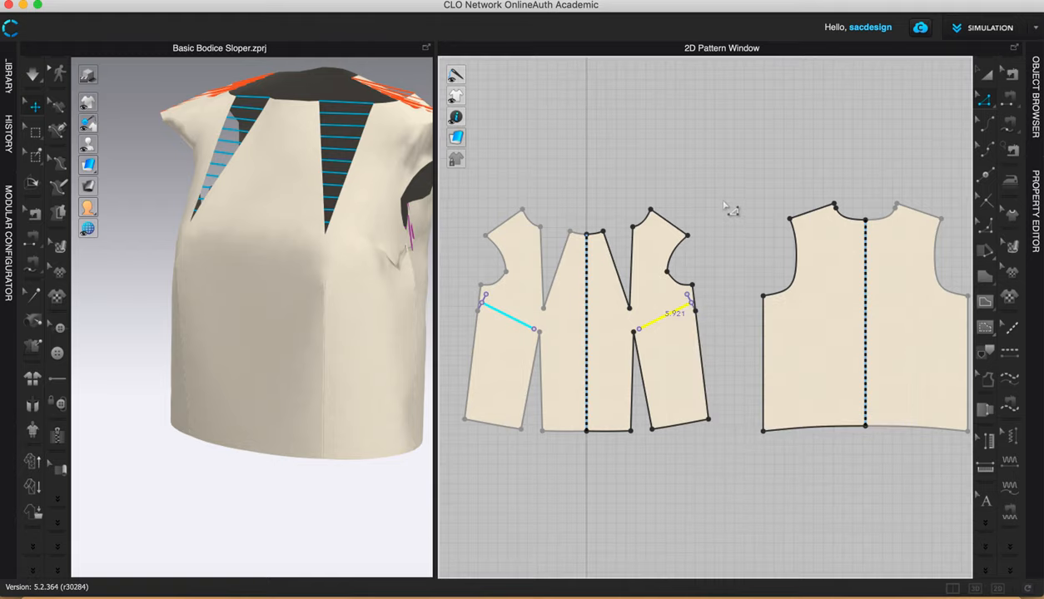
pyautogui.rightClick(730, 208)
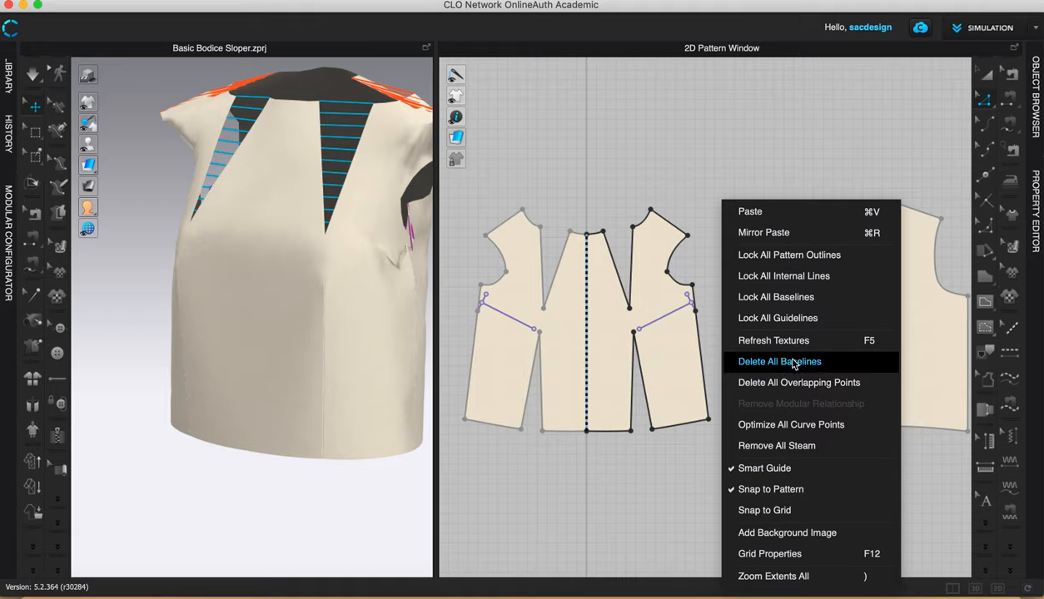
pyautogui.click(779, 361)
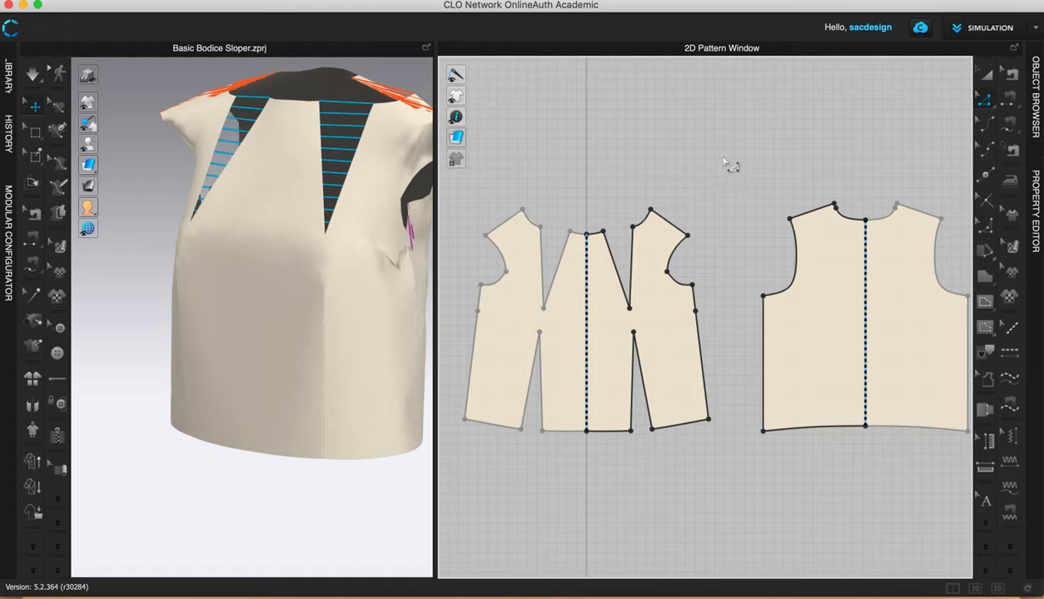
pyautogui.moveTo(675, 462)
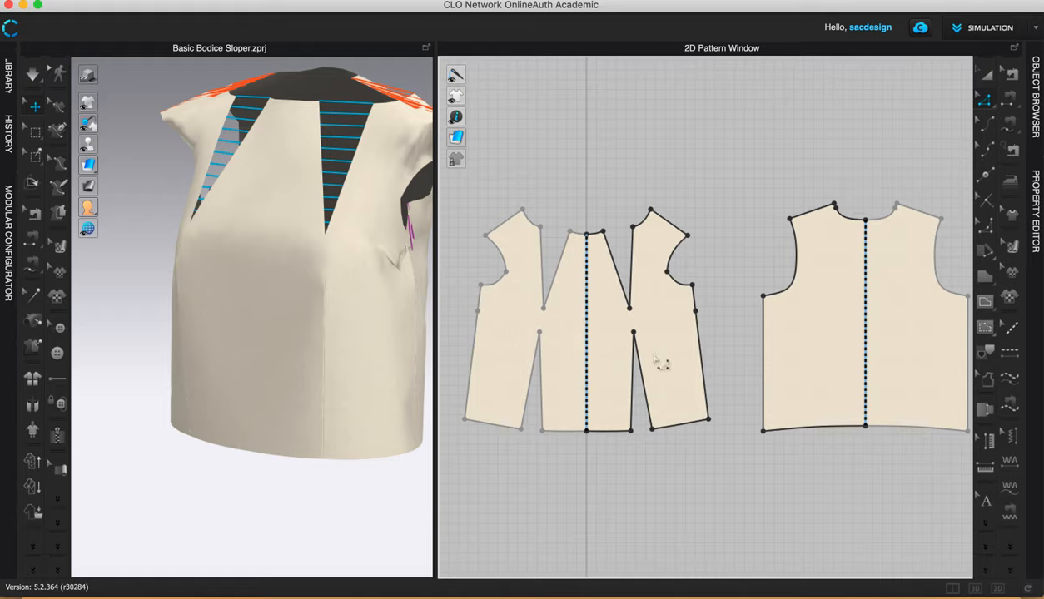
pyautogui.moveTo(666, 364)
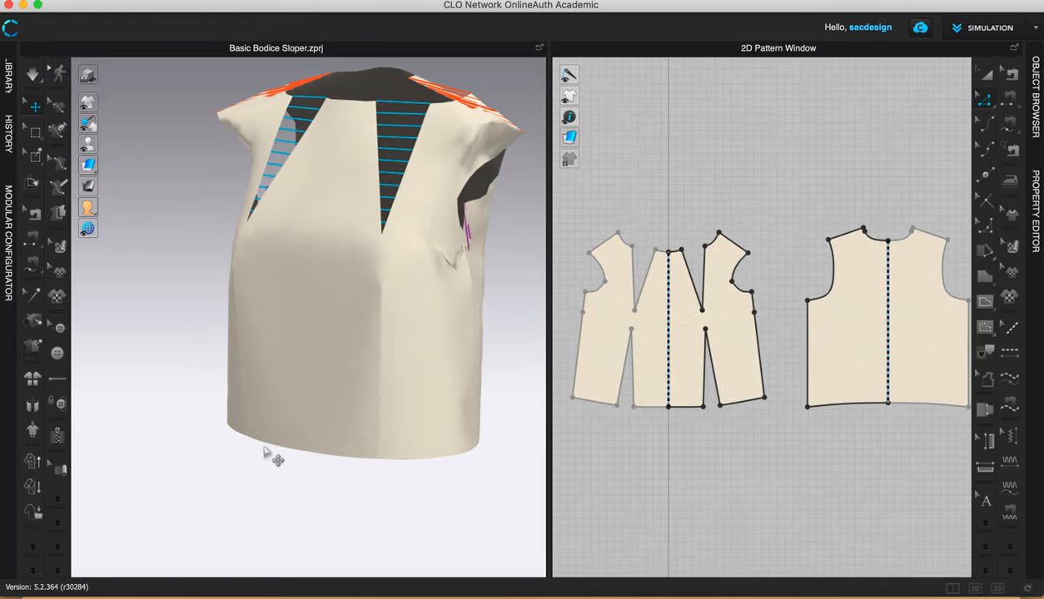
pyautogui.moveTo(446, 368)
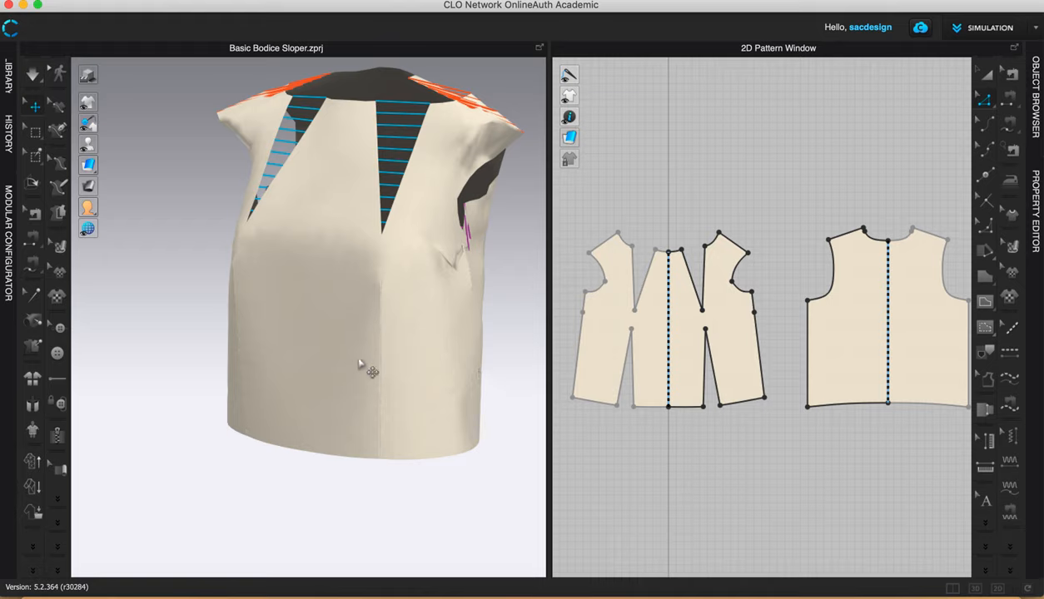
pyautogui.moveTo(323, 414)
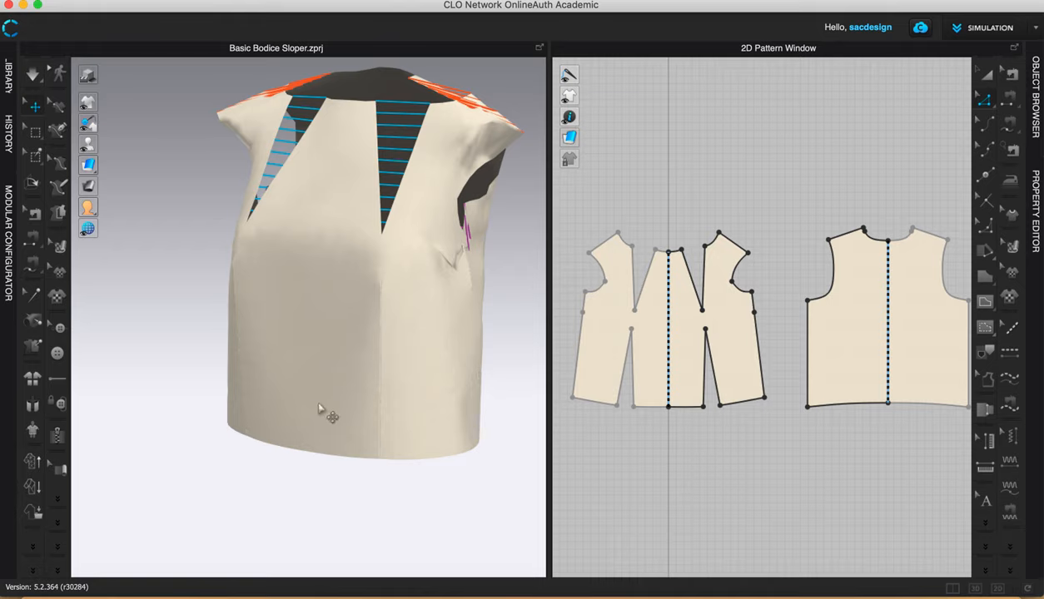
pyautogui.moveTo(398, 381)
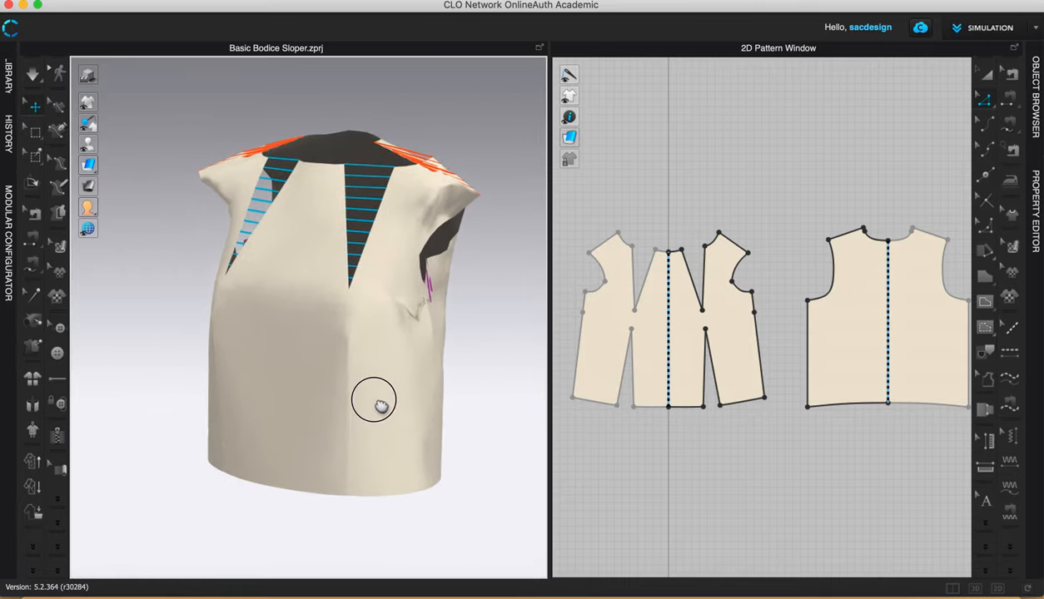
# Orbit around the draped bodice to check the dart openings.
pyautogui.moveTo(374, 401); pyautogui.dragTo(302, 414)
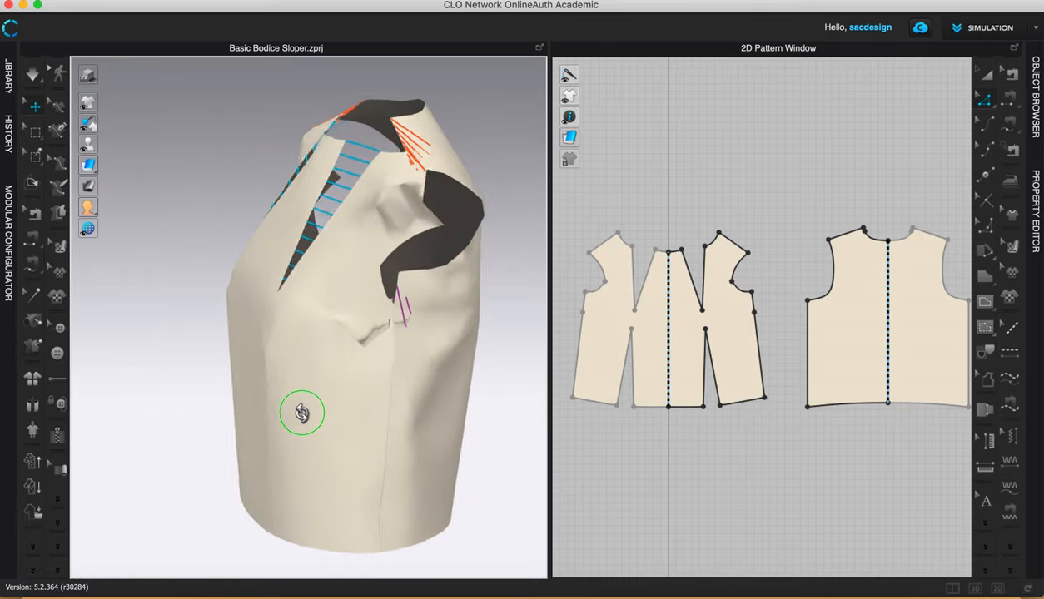
pyautogui.moveTo(303, 414); pyautogui.dragTo(502, 427)
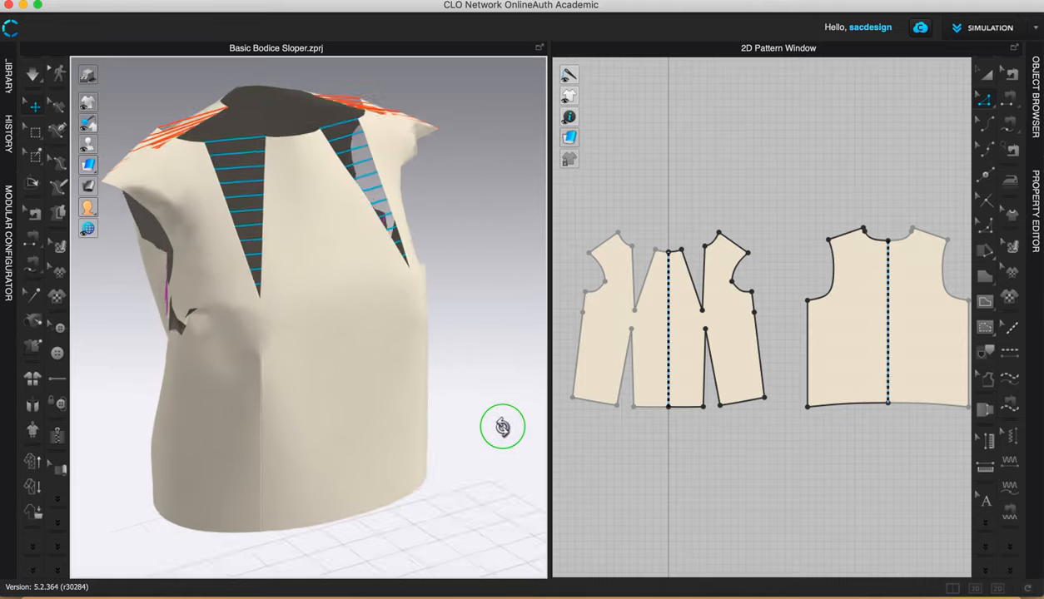
pyautogui.moveTo(502, 427); pyautogui.dragTo(553, 444)
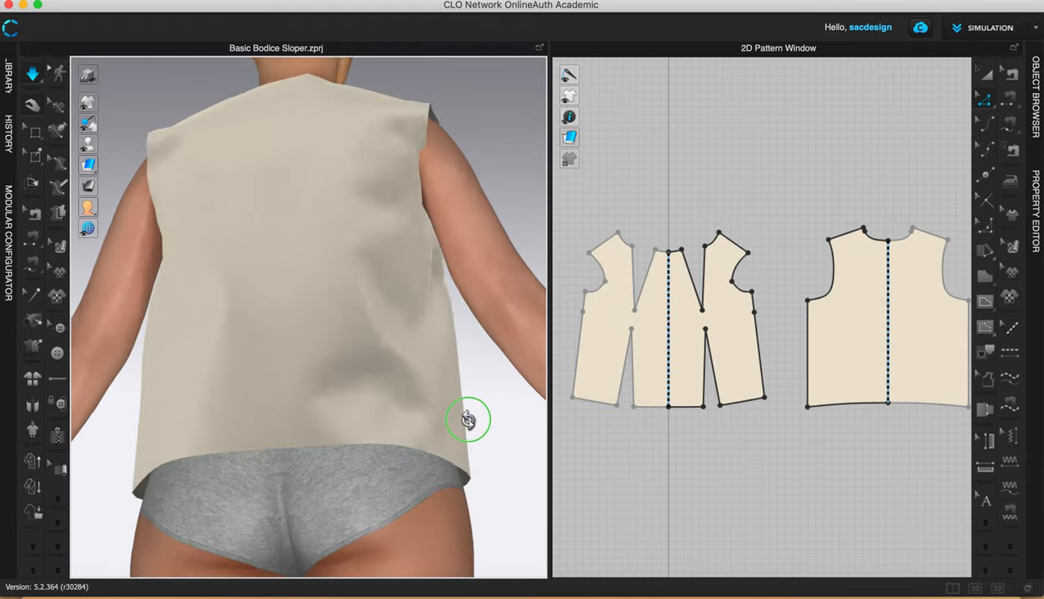
pyautogui.moveTo(468, 420); pyautogui.dragTo(184, 469)
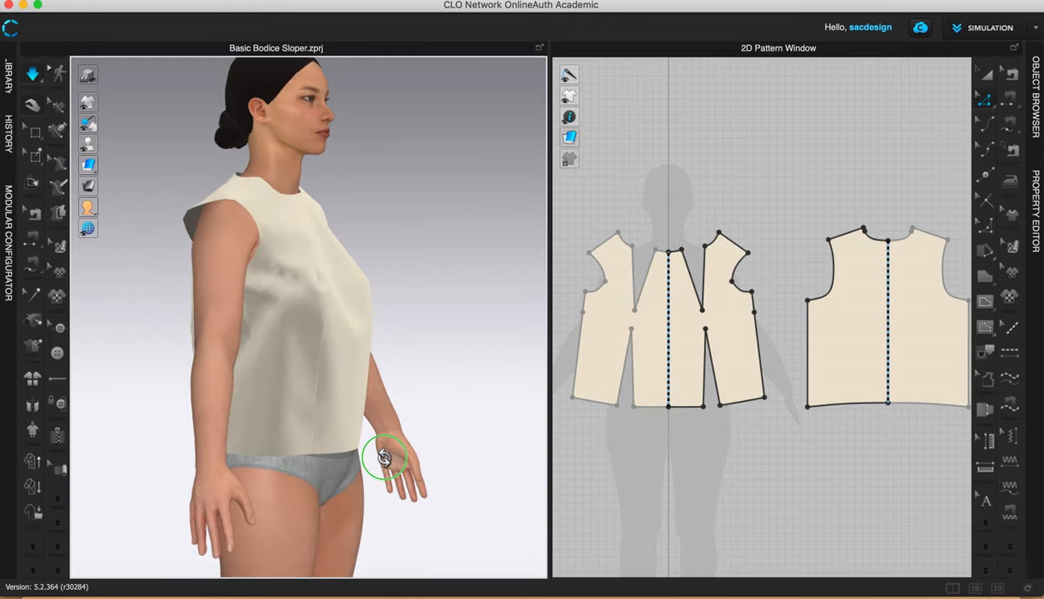
pyautogui.moveTo(384, 458); pyautogui.dragTo(225, 464)
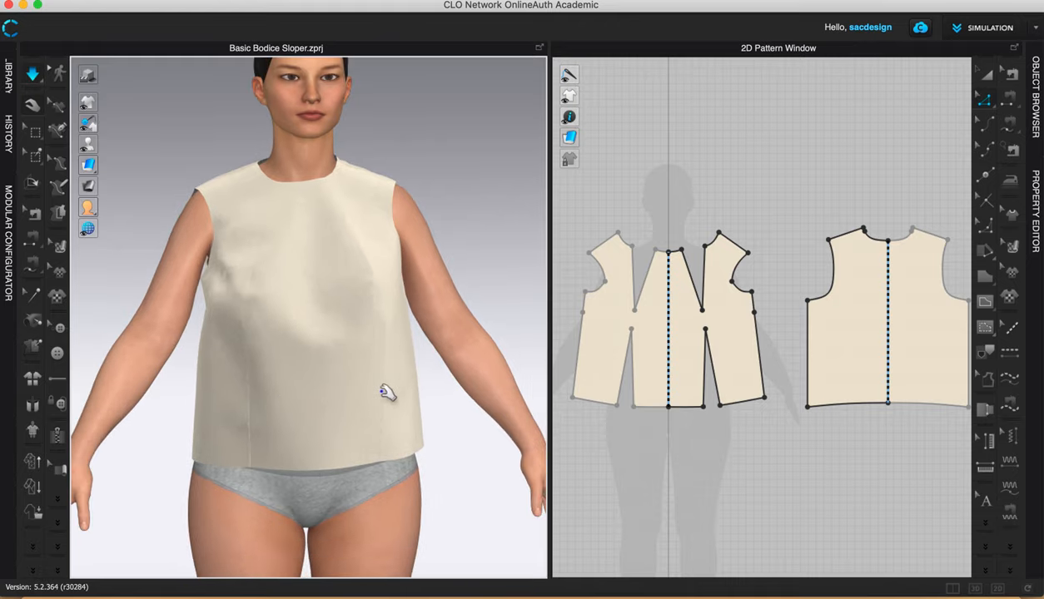
pyautogui.moveTo(399, 327)
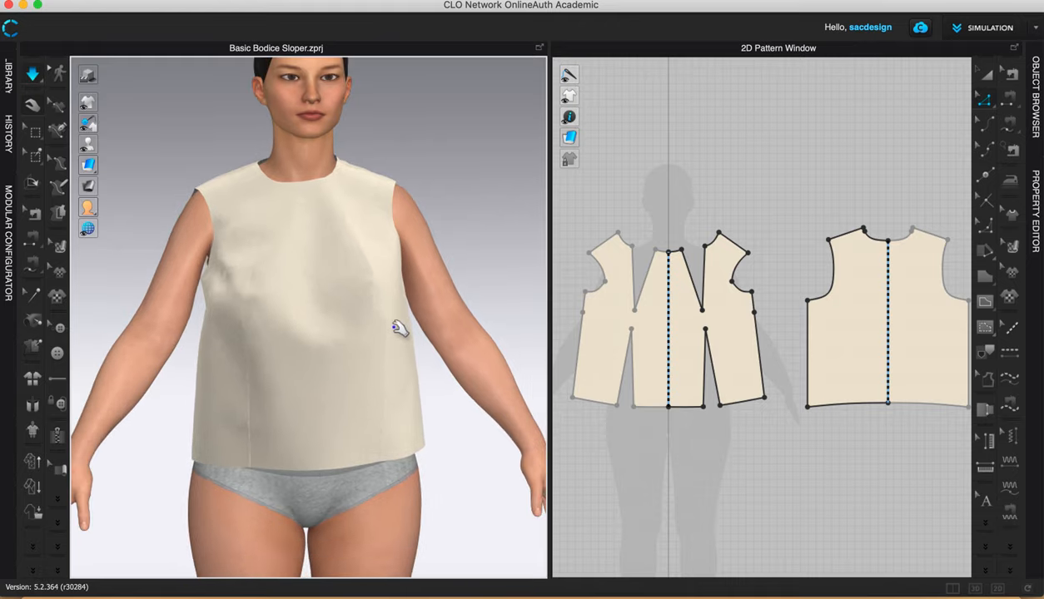